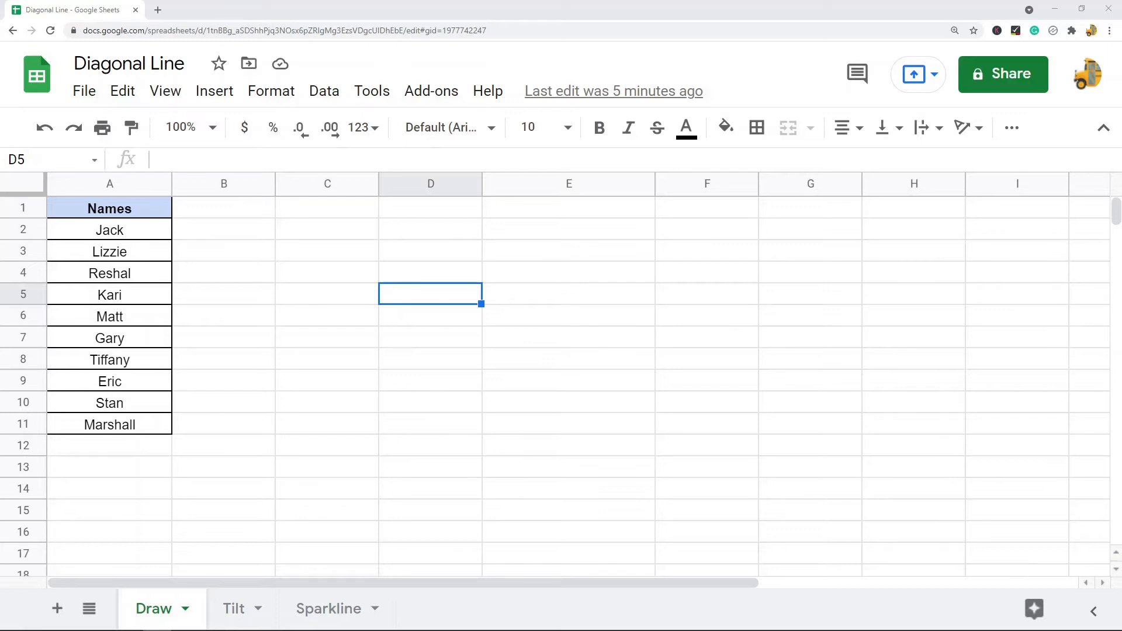
mouse_move(213, 92)
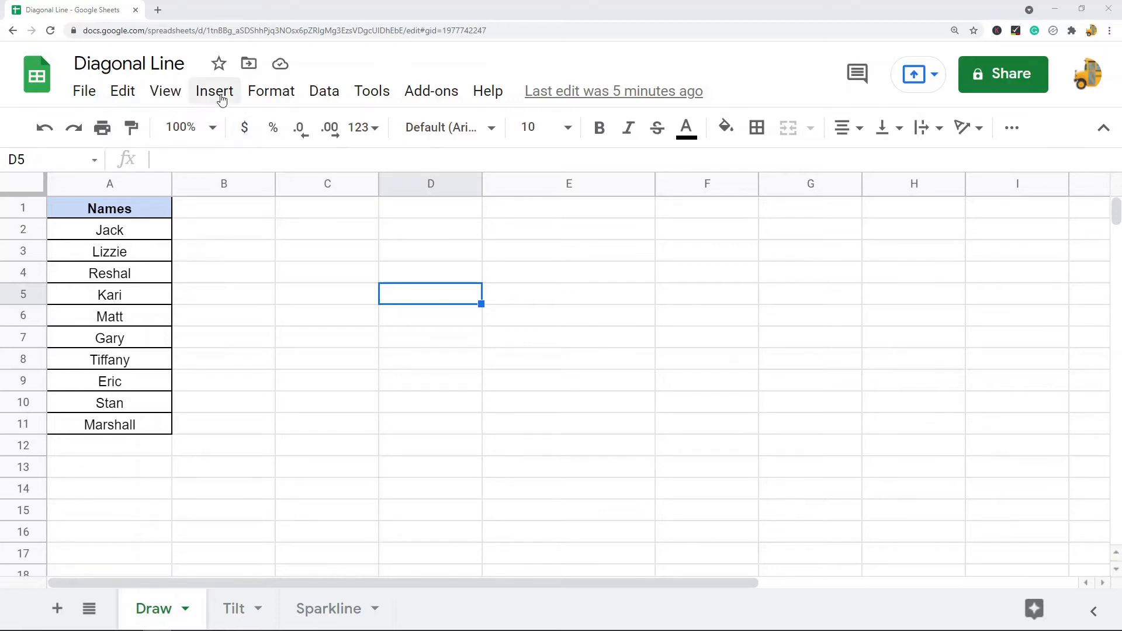
- Insert a new blank drawing from the Insert menu
click(214, 91)
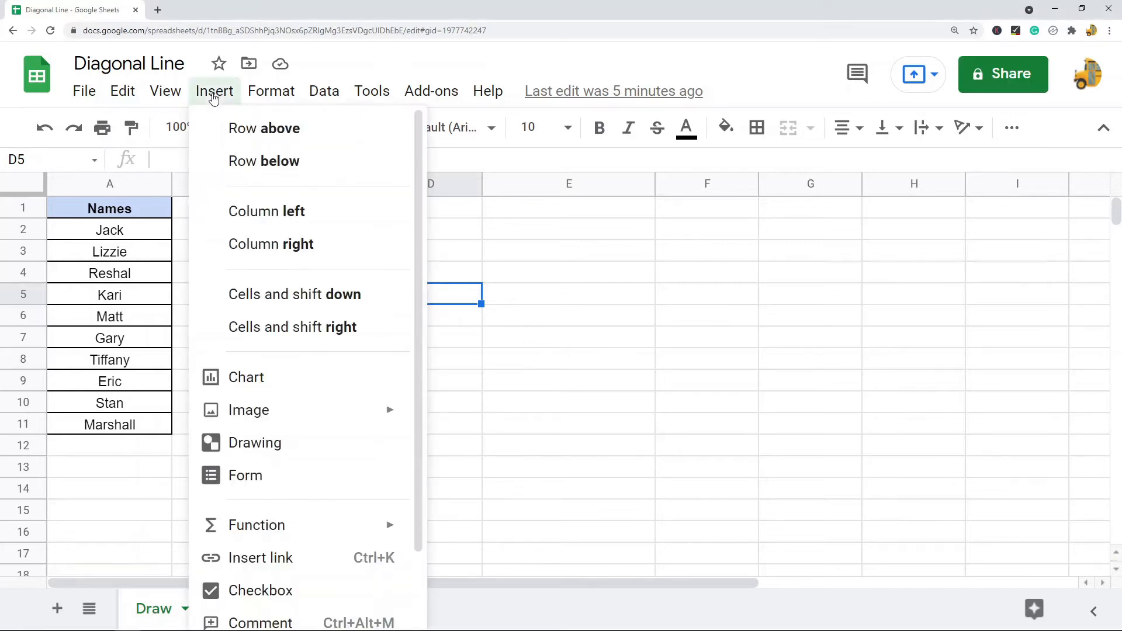
mouse_move(255, 442)
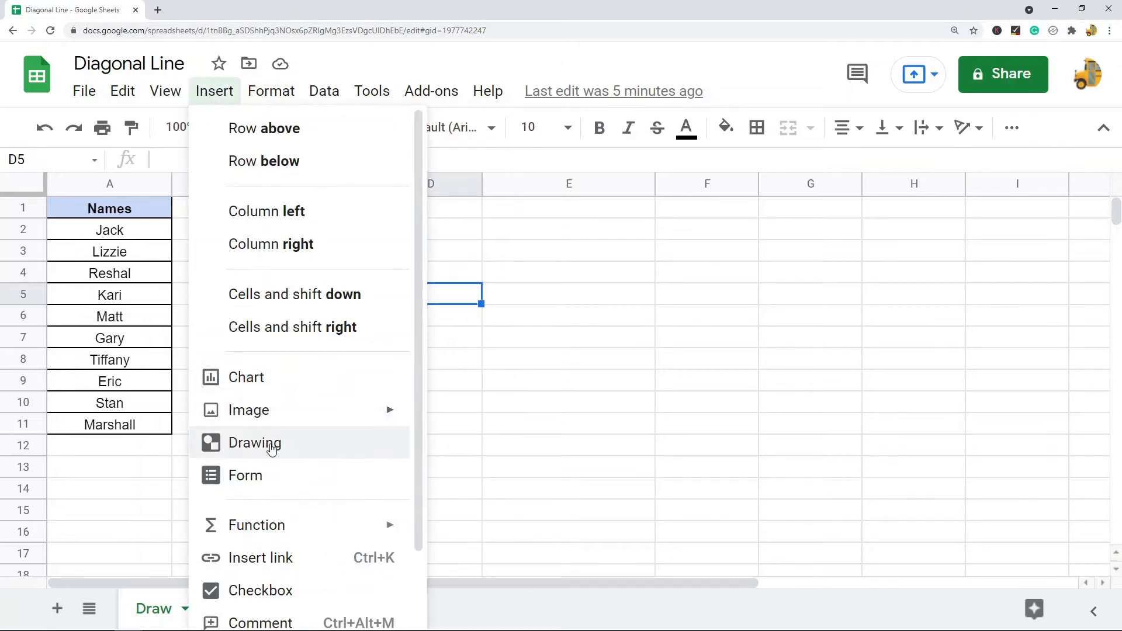
click(255, 443)
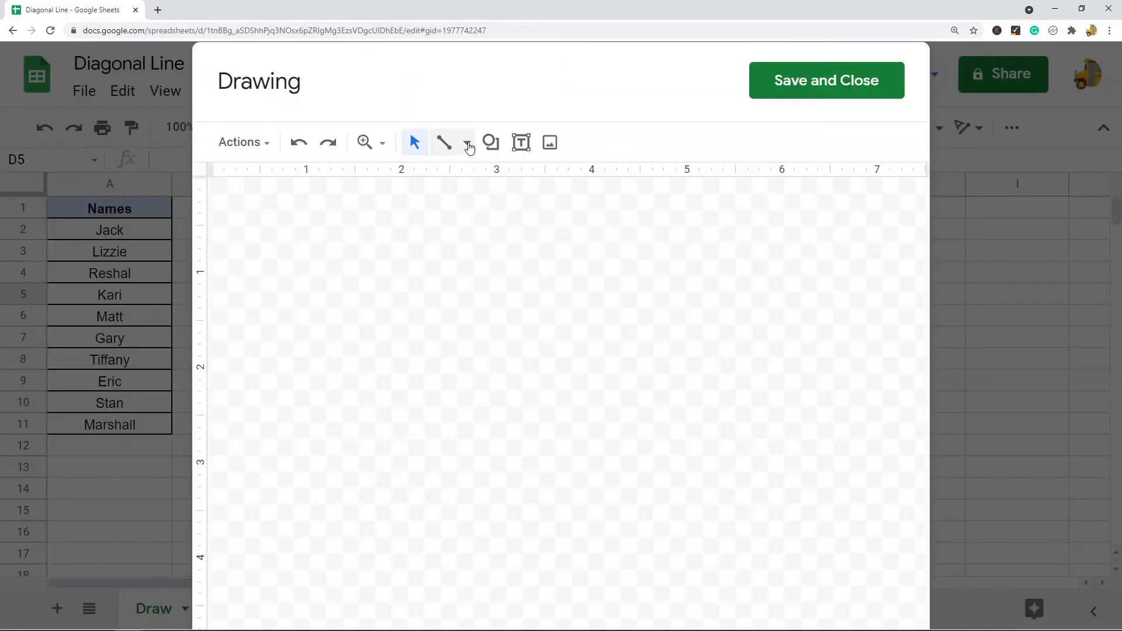
mouse_move(466, 143)
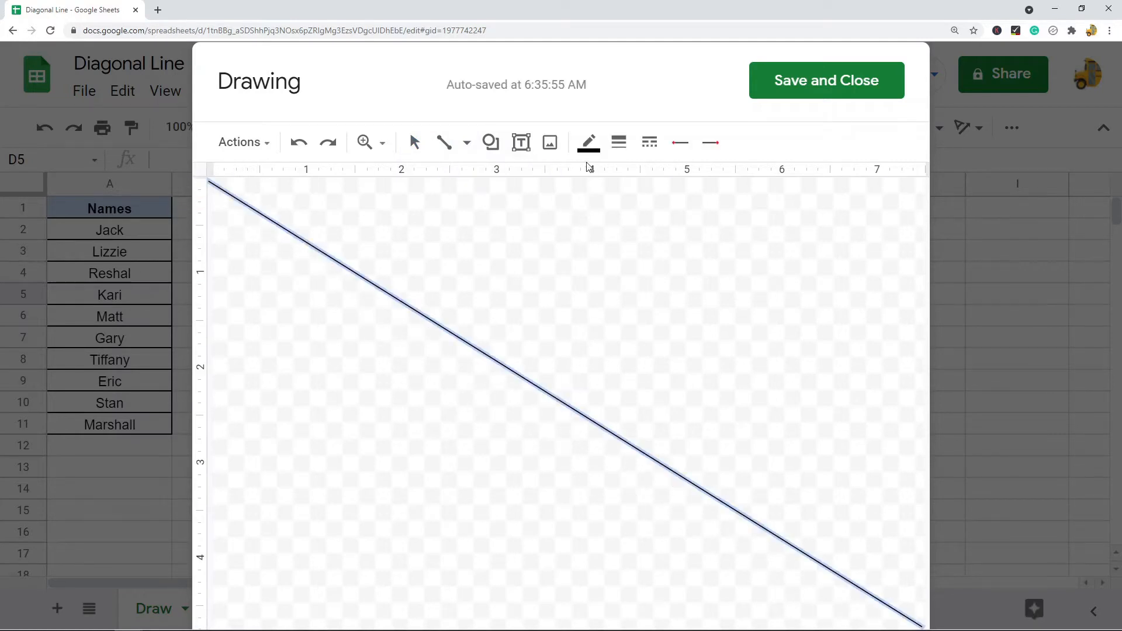
mouse_move(618, 142)
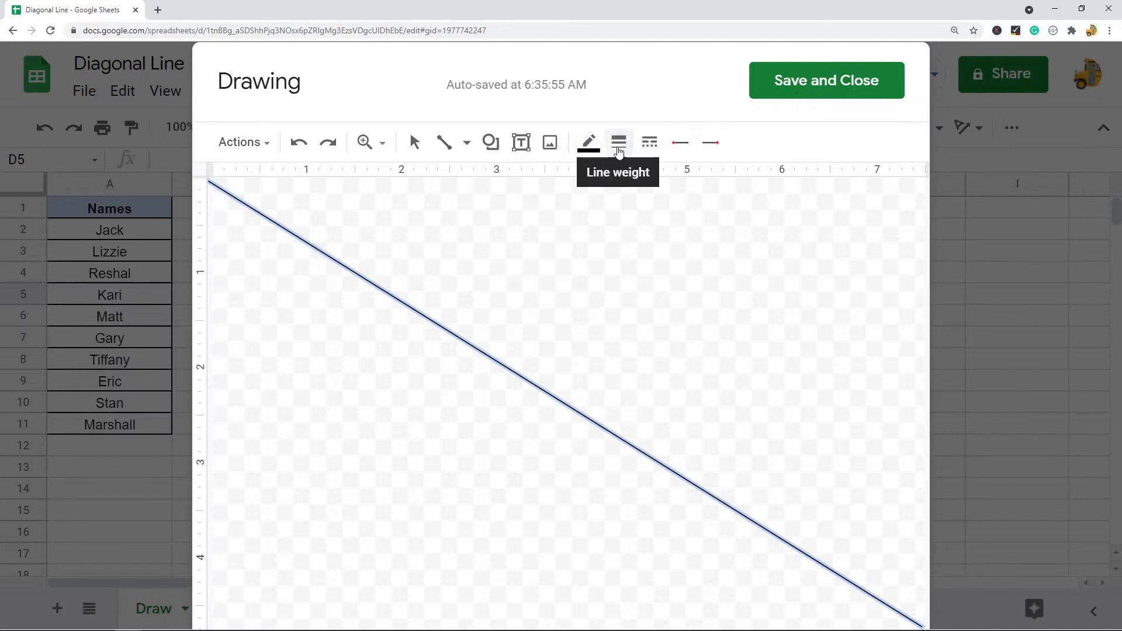
- Thicken the drawn diagonal line's weight and save the drawing onto the sheet
click(619, 141)
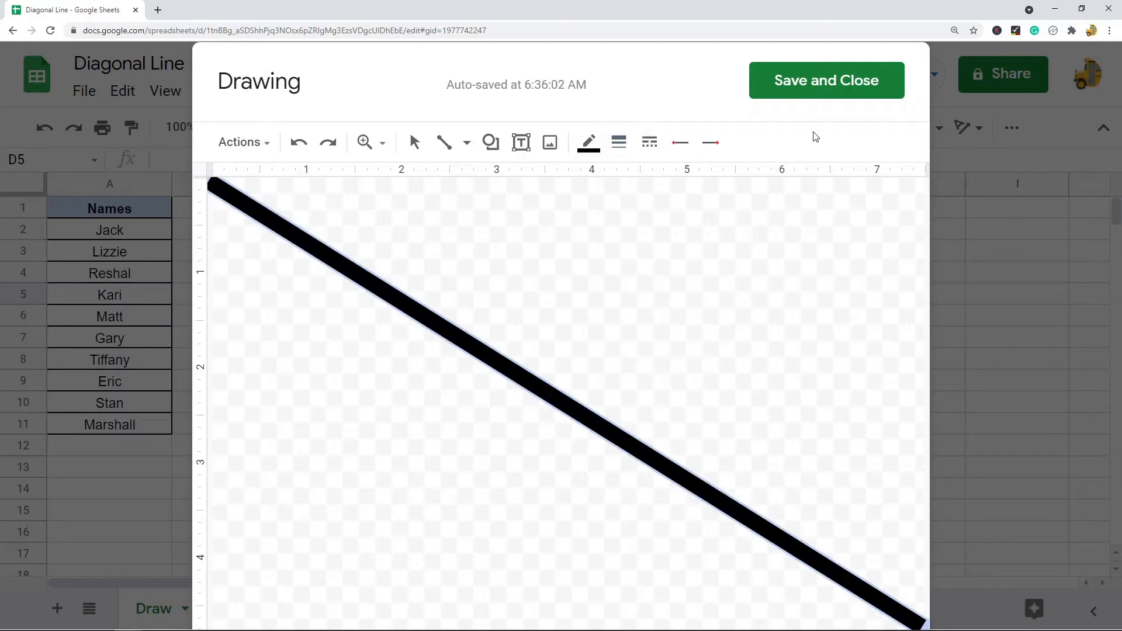
click(826, 80)
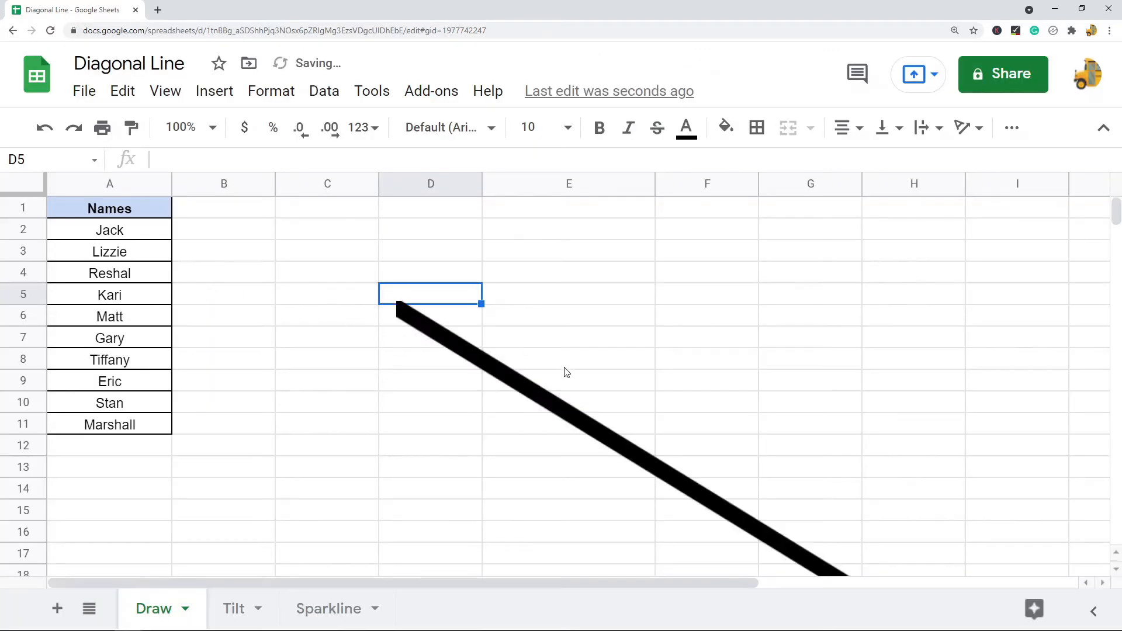
- Resize the line drawing to span cell A2 (Jack) corner to corner, then deselect it
click(520, 374)
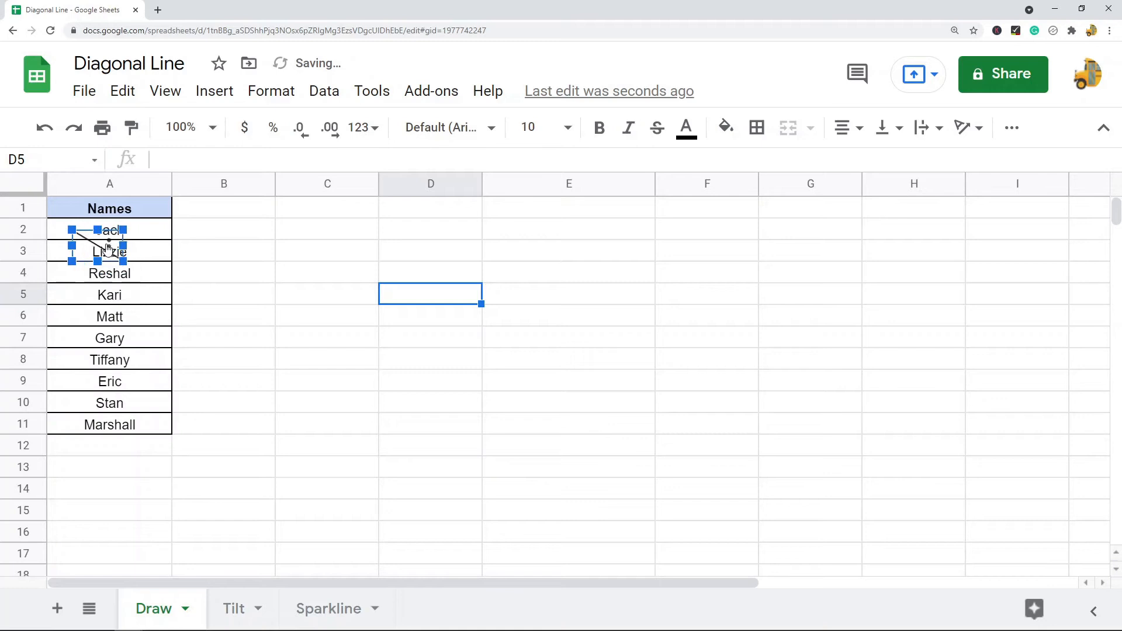
right_click(108, 243)
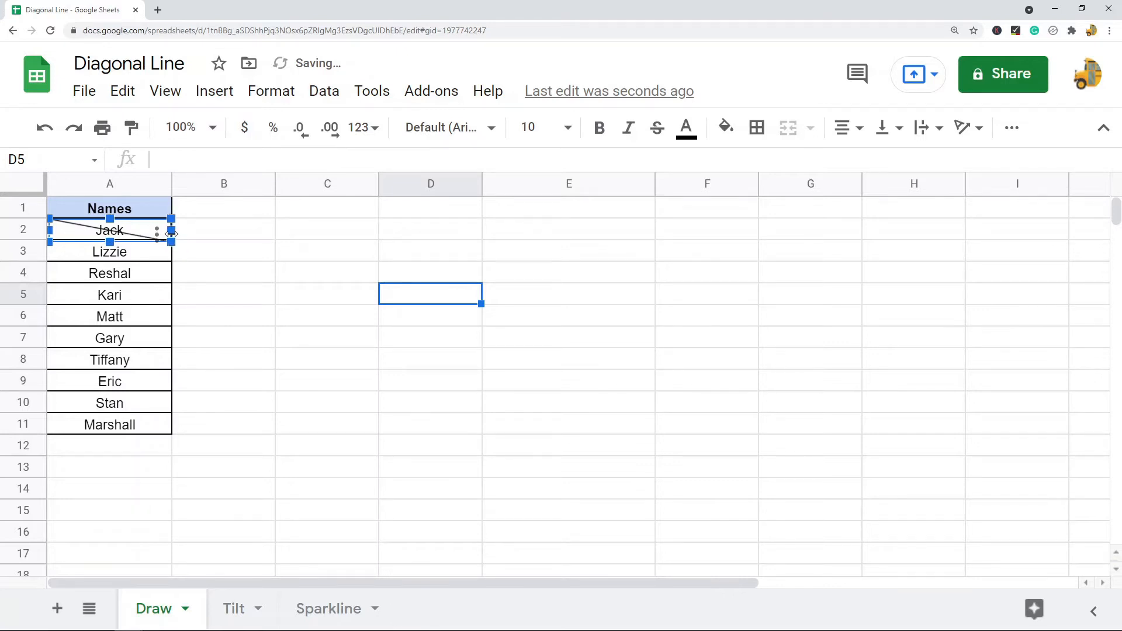
click(223, 251)
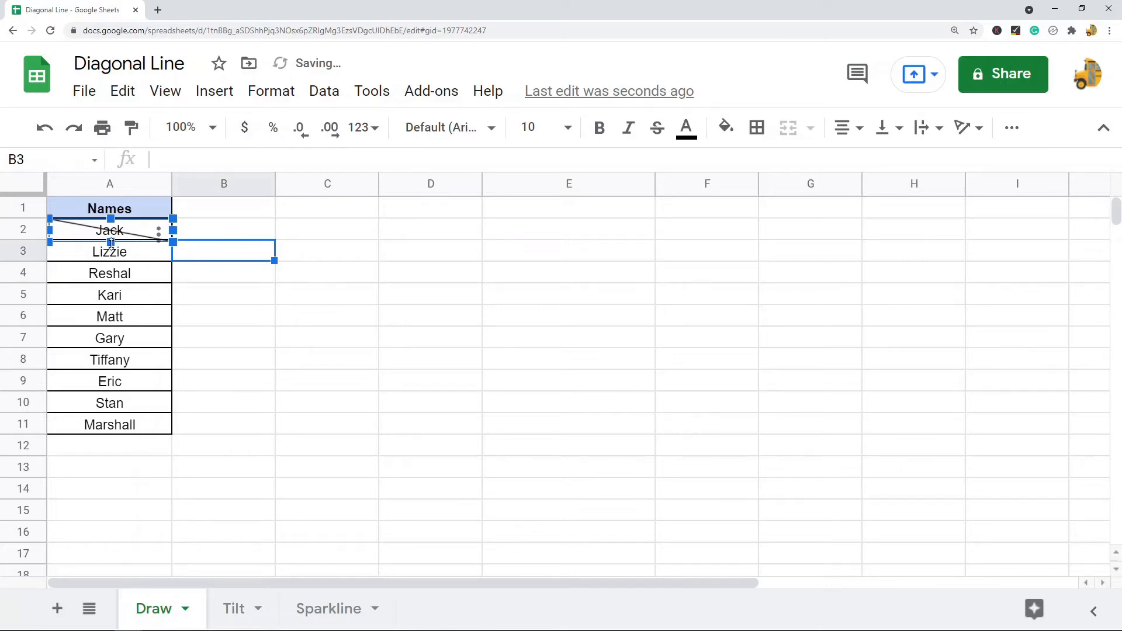
click(569, 273)
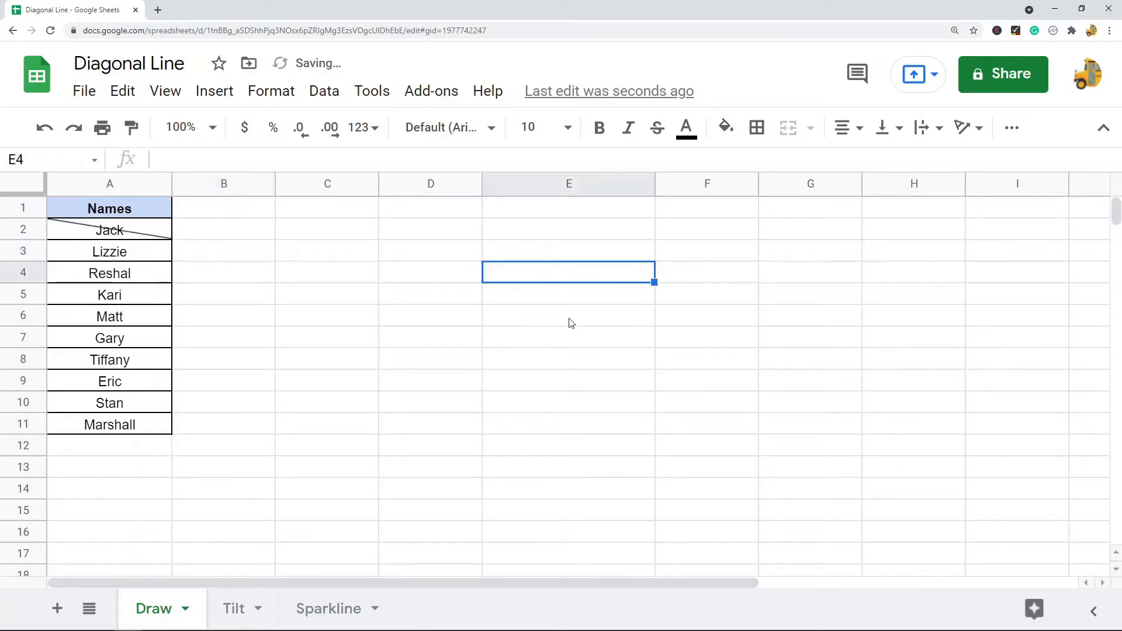
click(568, 401)
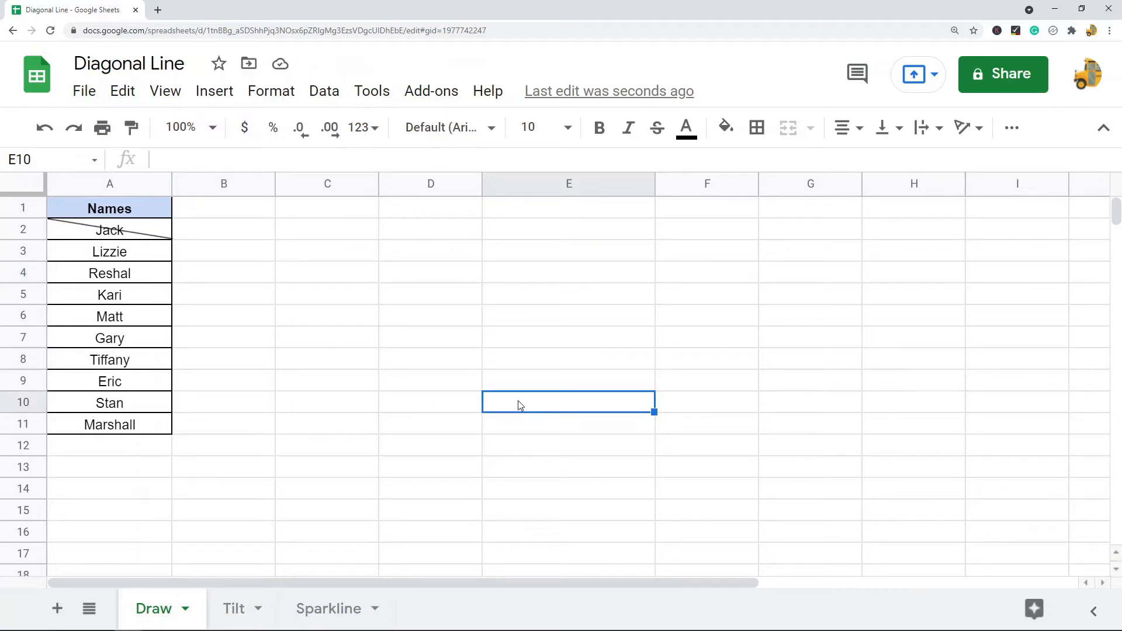
click(112, 229)
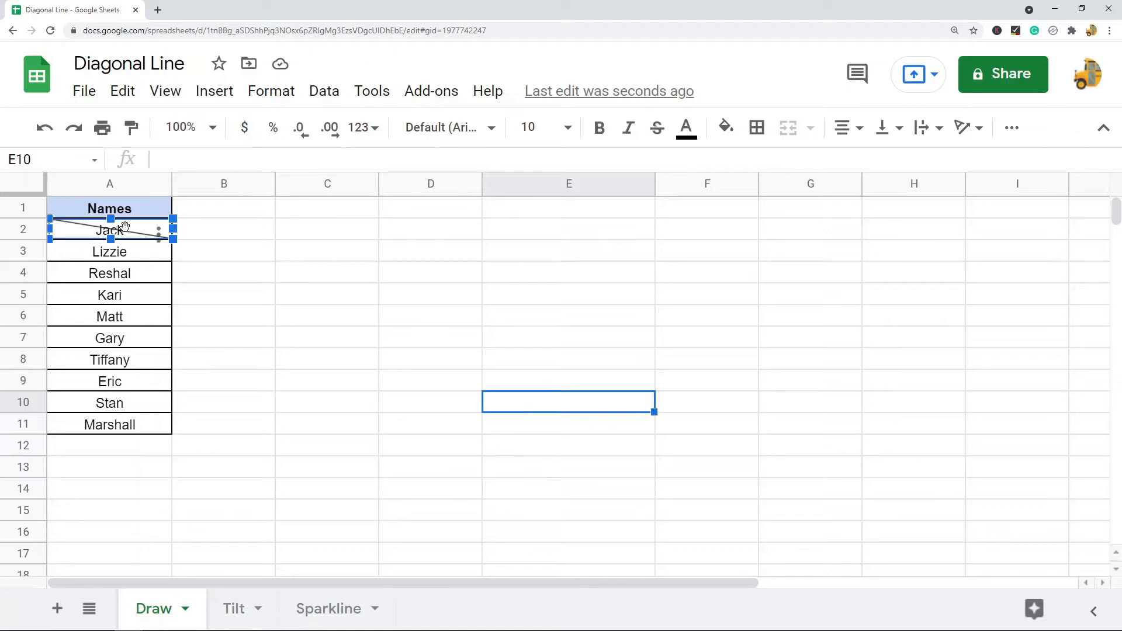
mouse_move(280, 328)
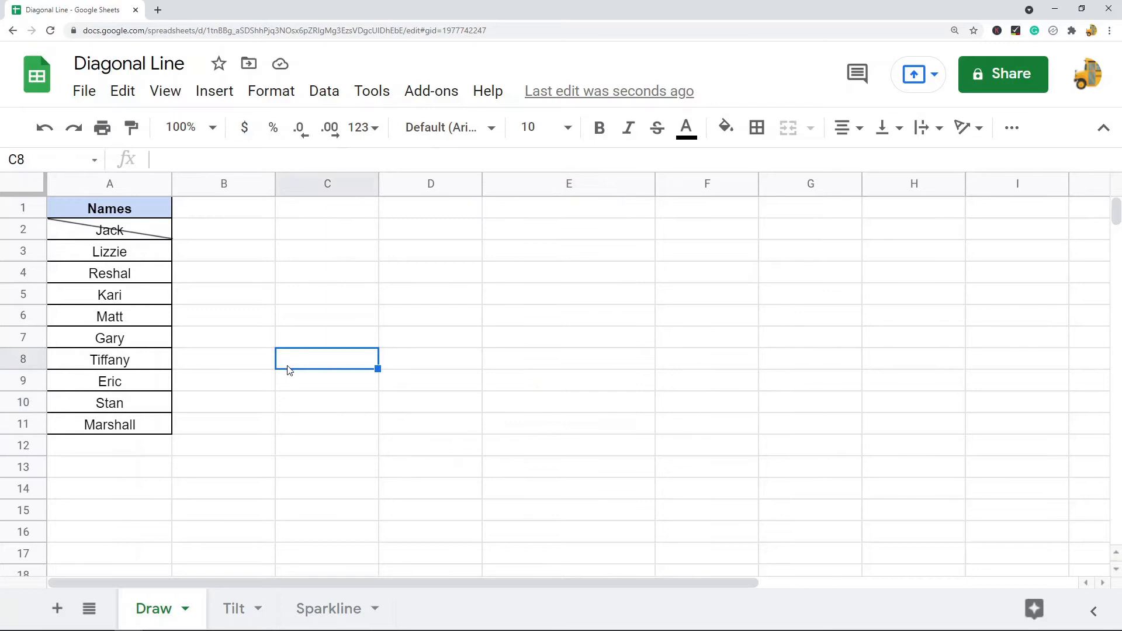
mouse_move(170, 226)
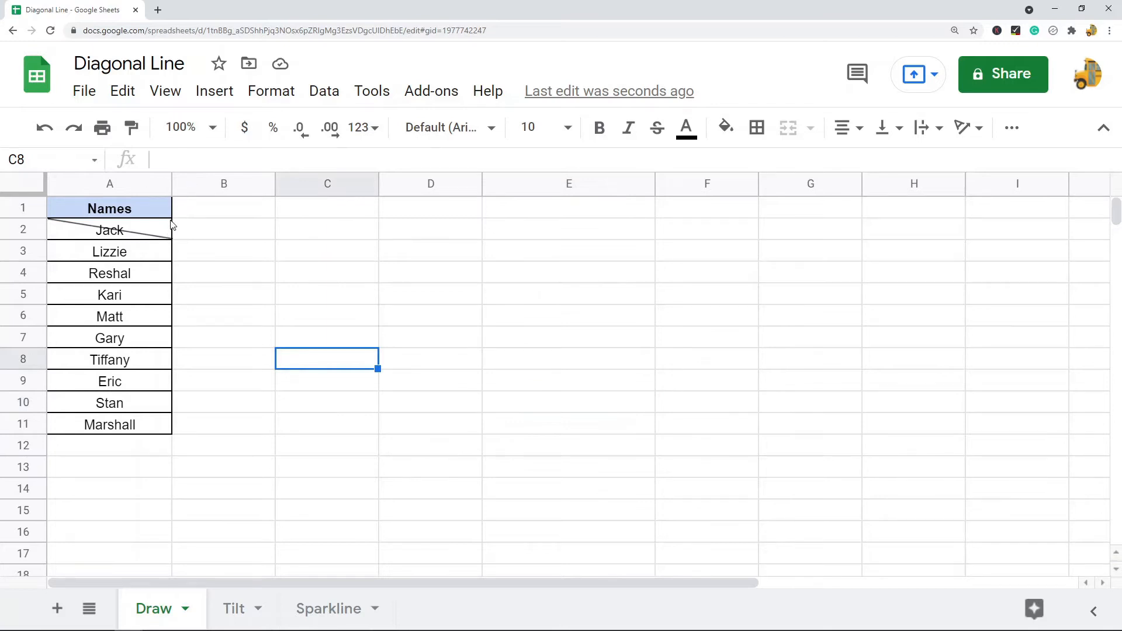
mouse_move(78, 252)
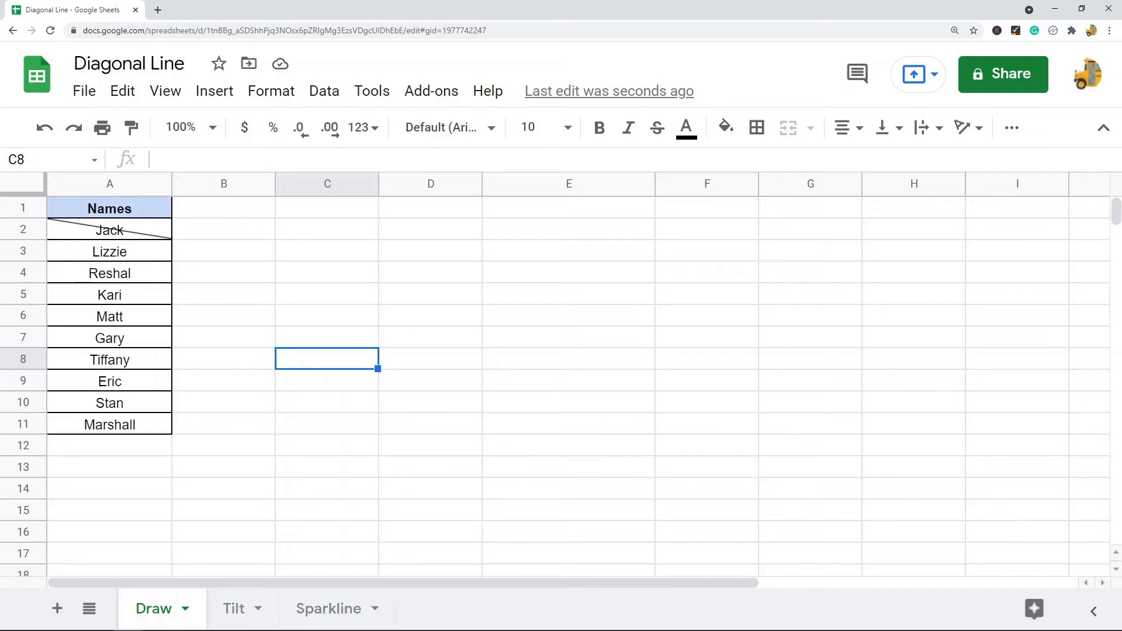
mouse_move(474, 345)
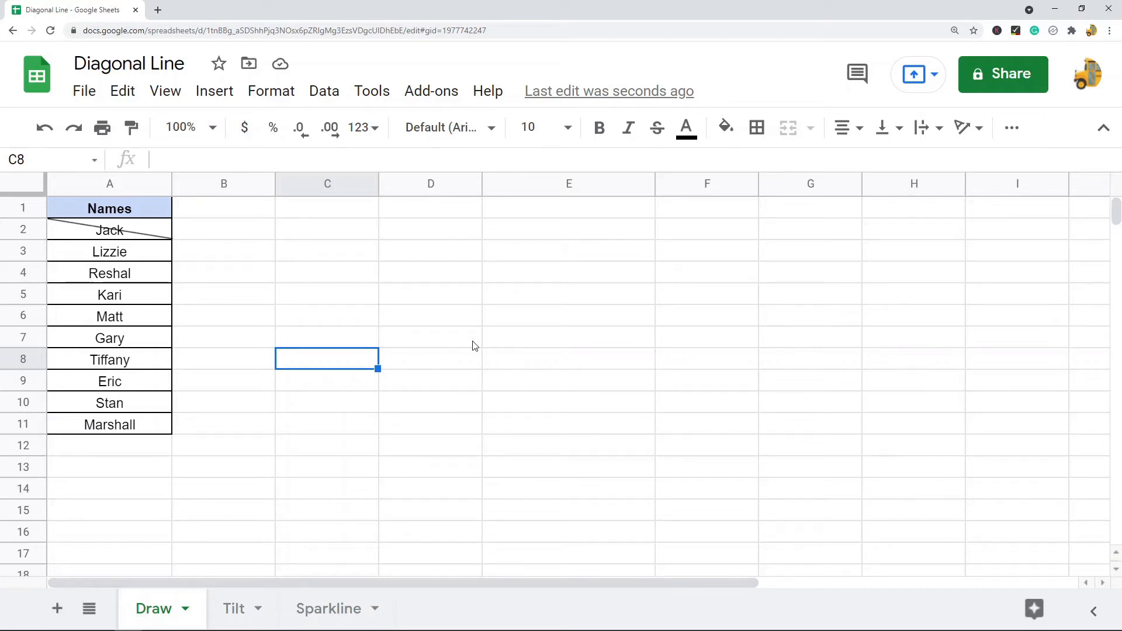
mouse_move(96, 236)
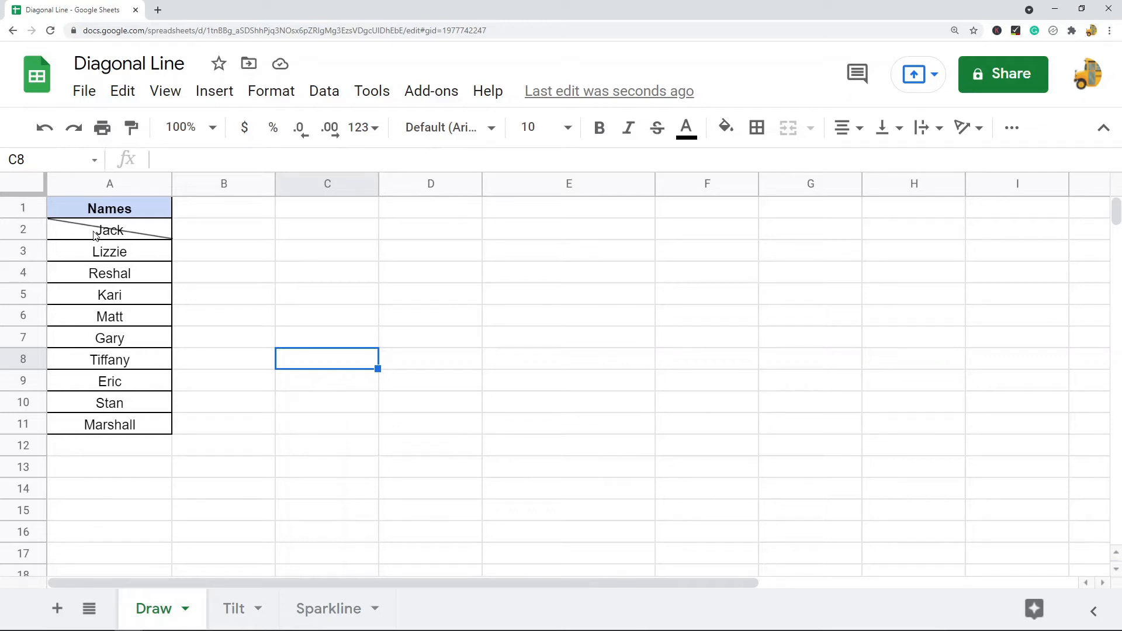
mouse_move(143, 243)
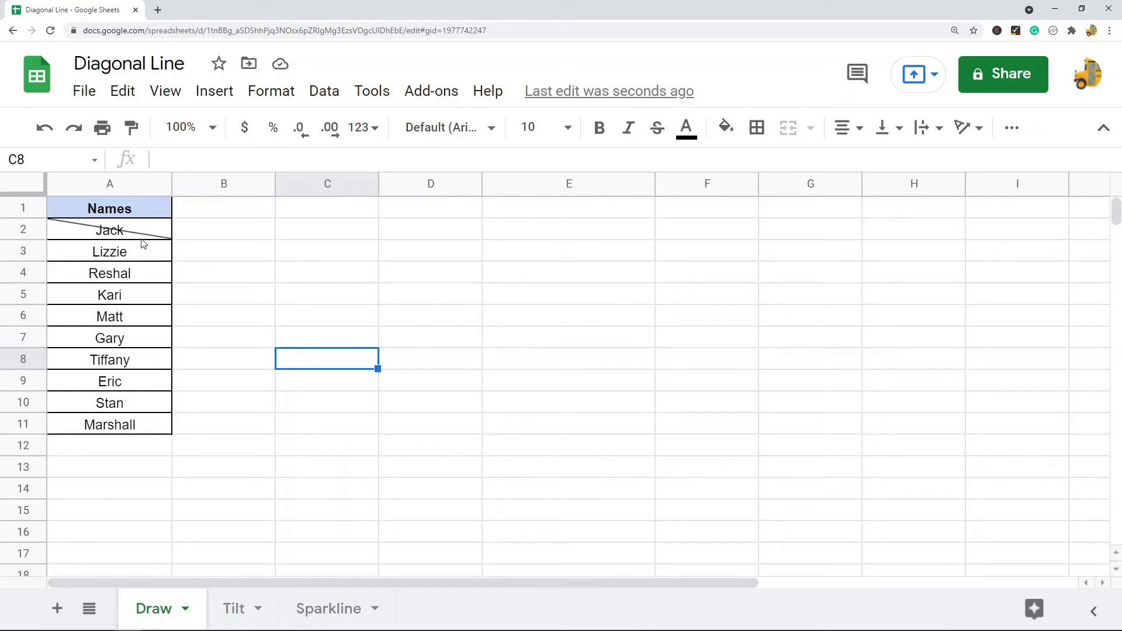
mouse_move(91, 233)
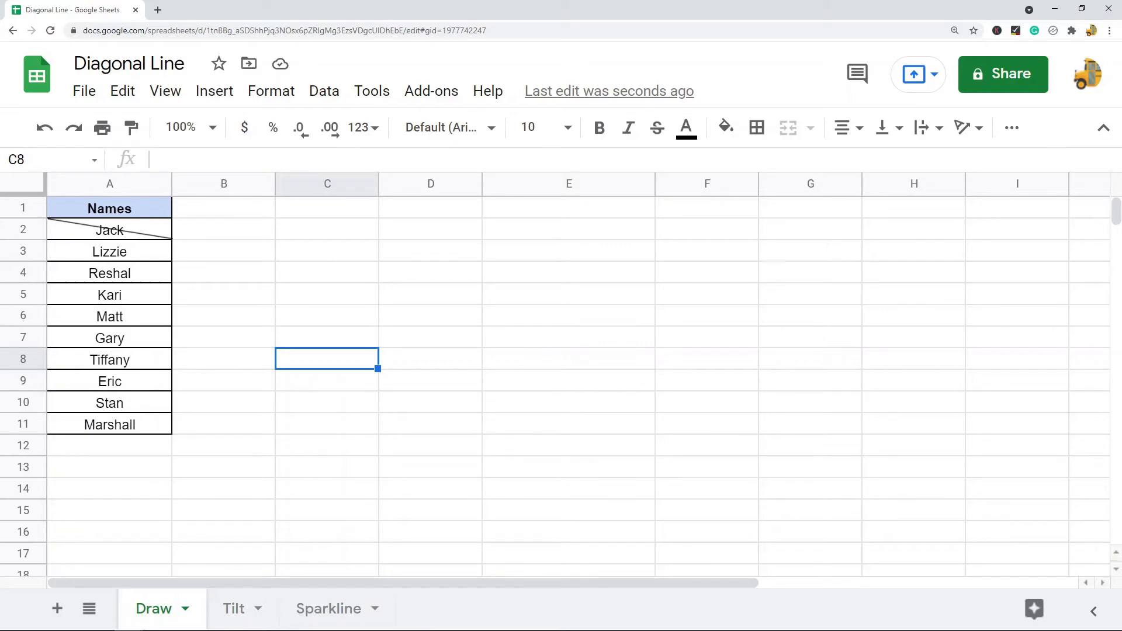
mouse_move(954, 408)
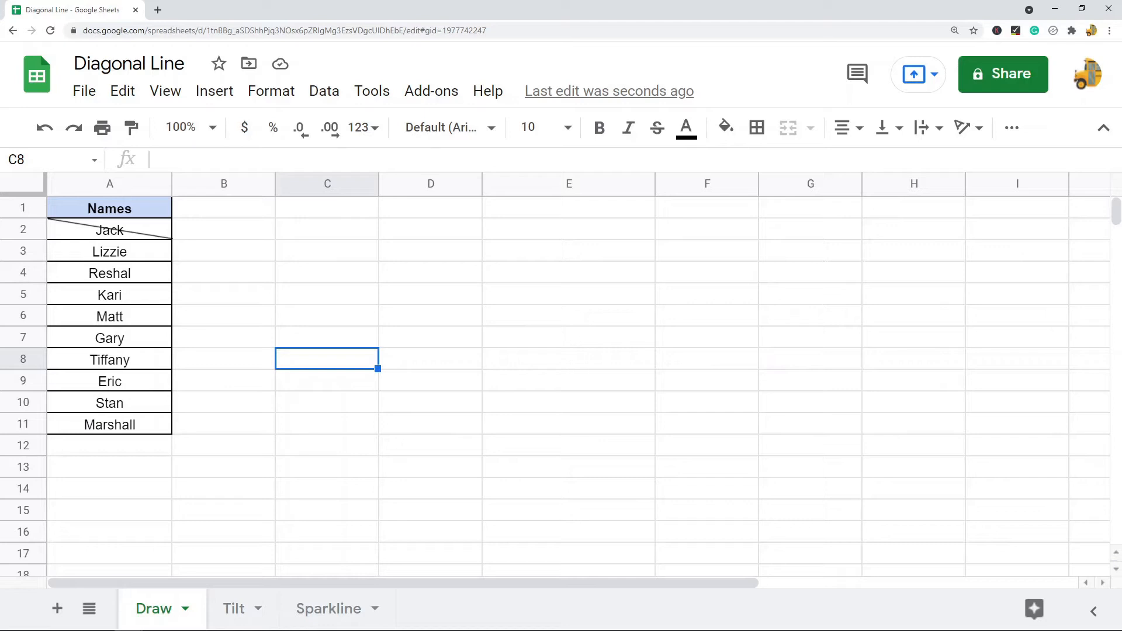
mouse_move(233, 588)
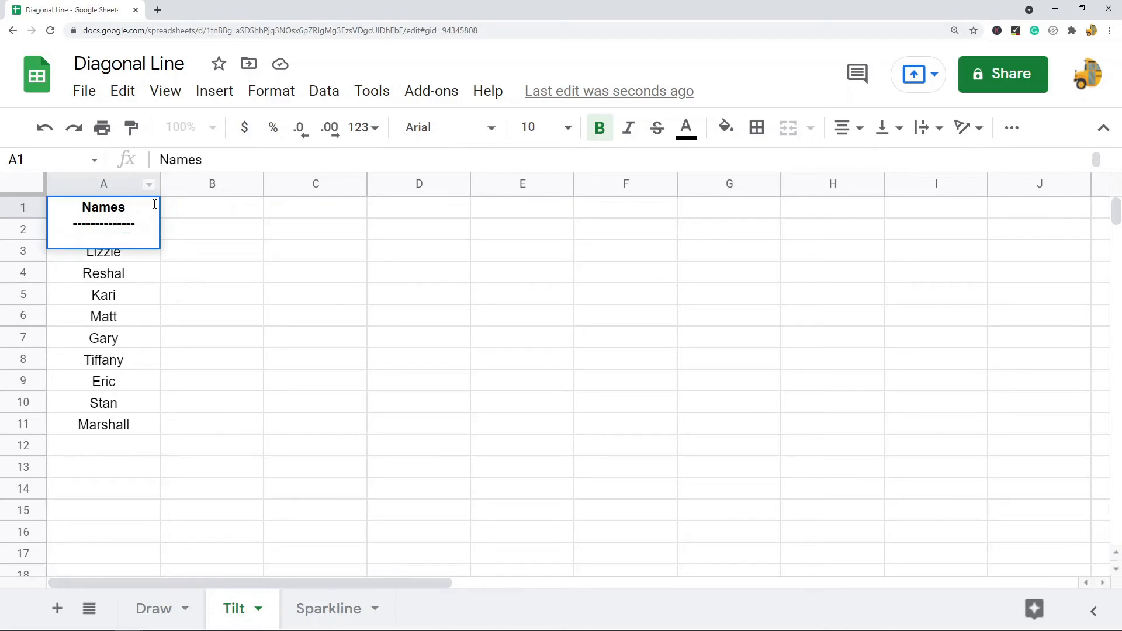
- Type 'Employee' into the header, then apply Tilt down rotation to cell A1
text(Employee)
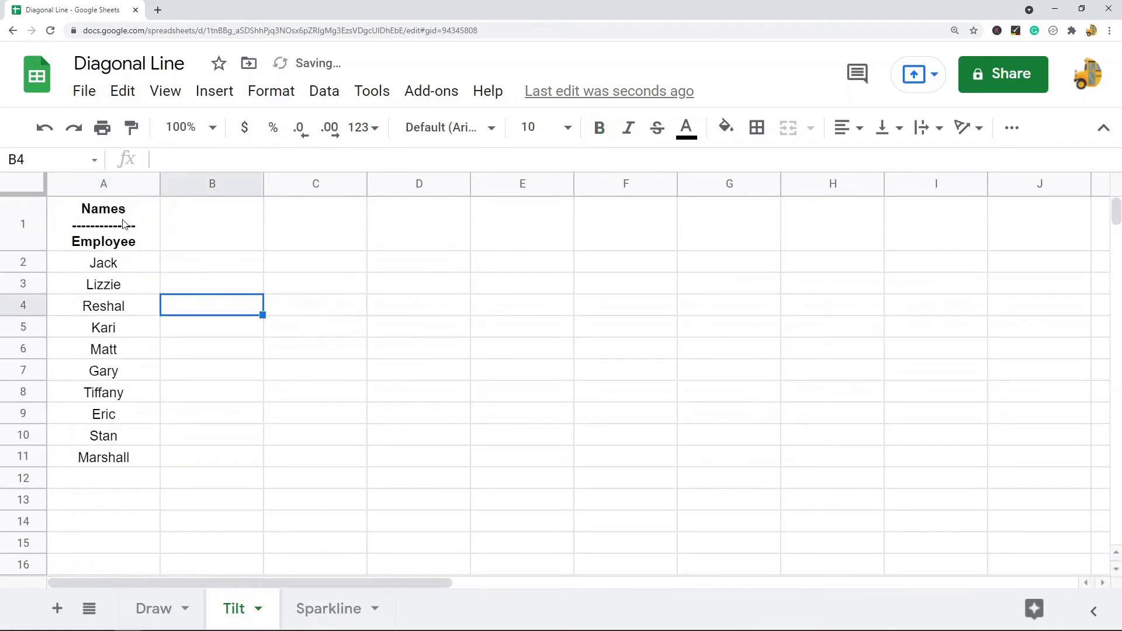
click(103, 224)
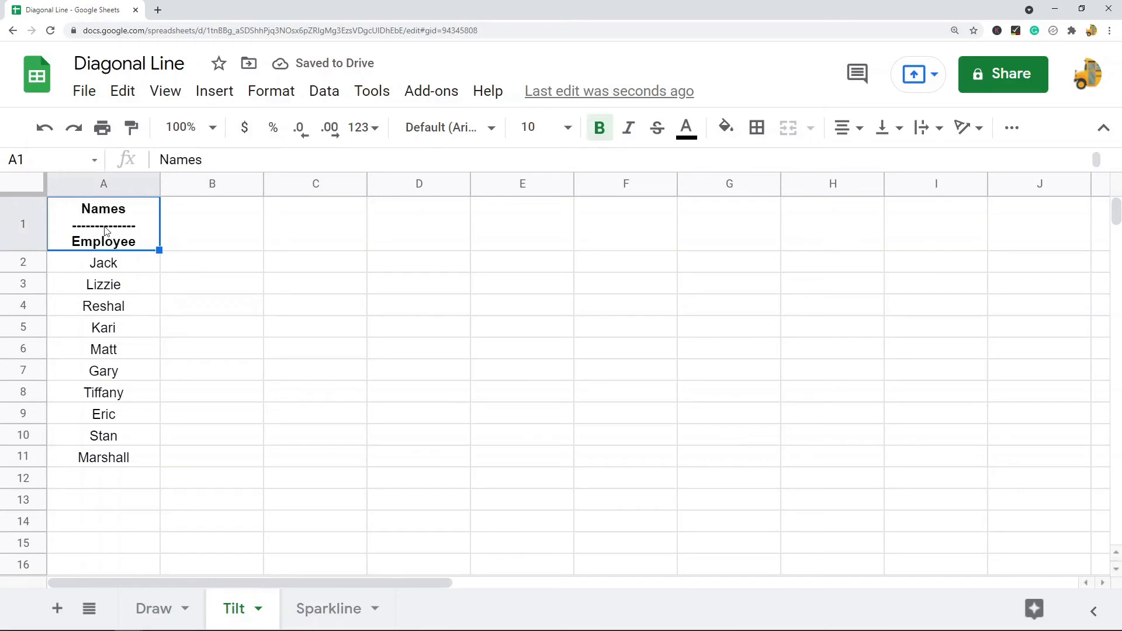
mouse_move(964, 151)
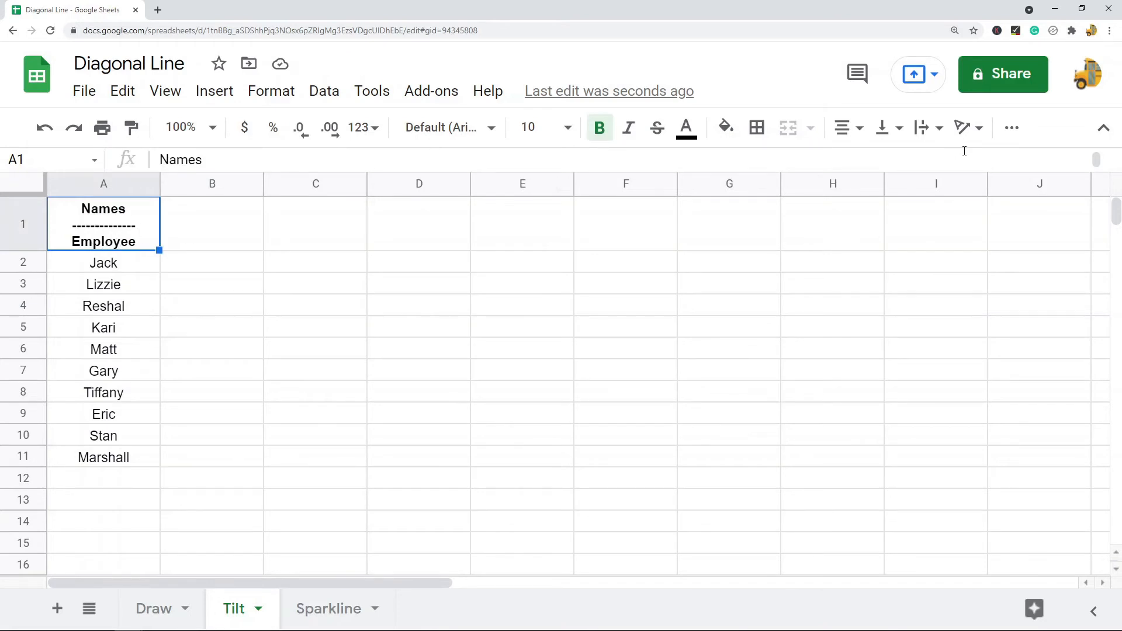
mouse_move(922, 128)
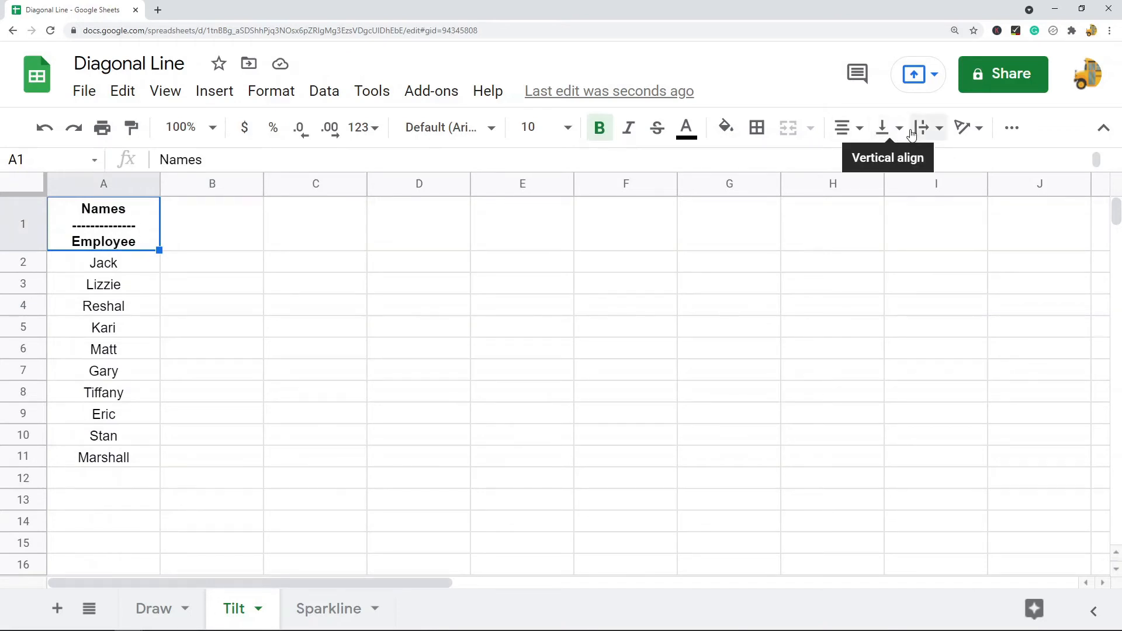
mouse_move(963, 128)
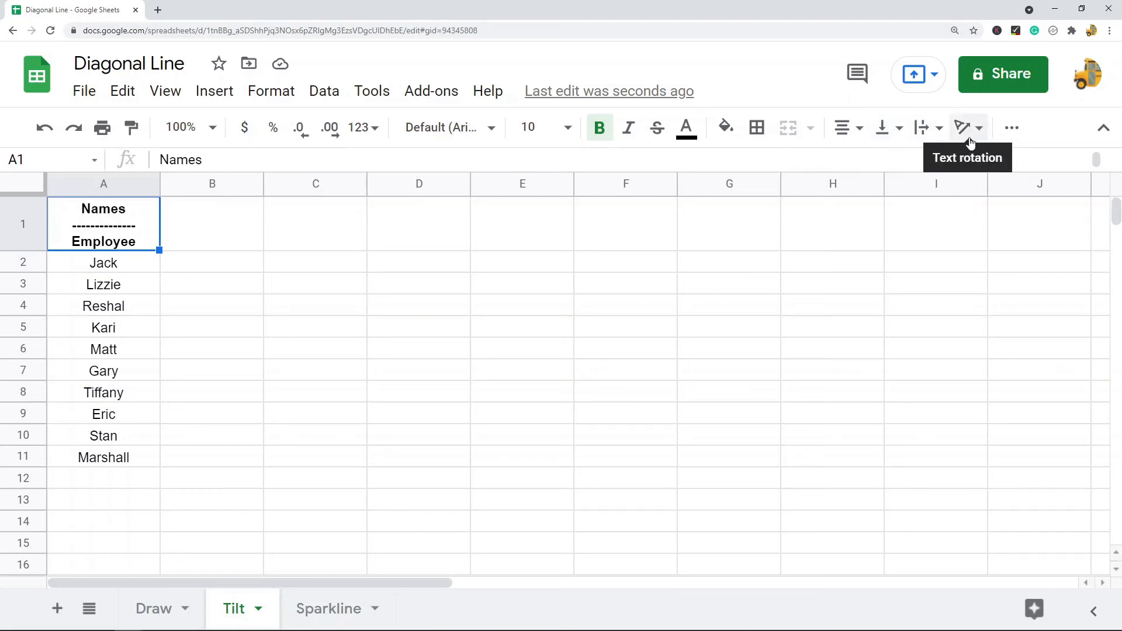
click(964, 128)
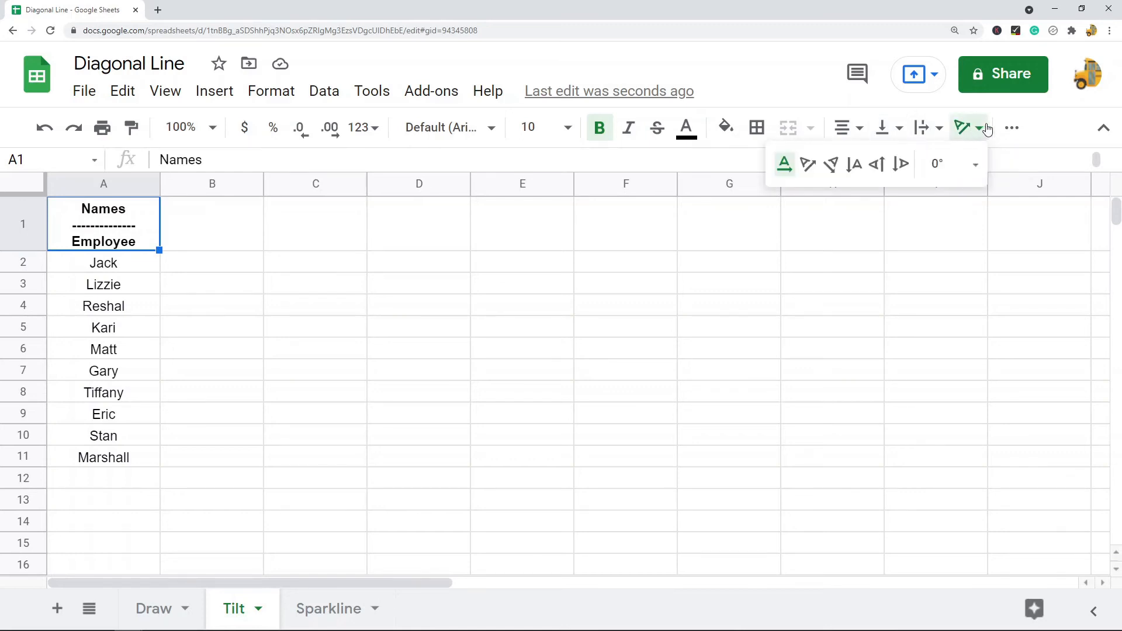
mouse_move(830, 165)
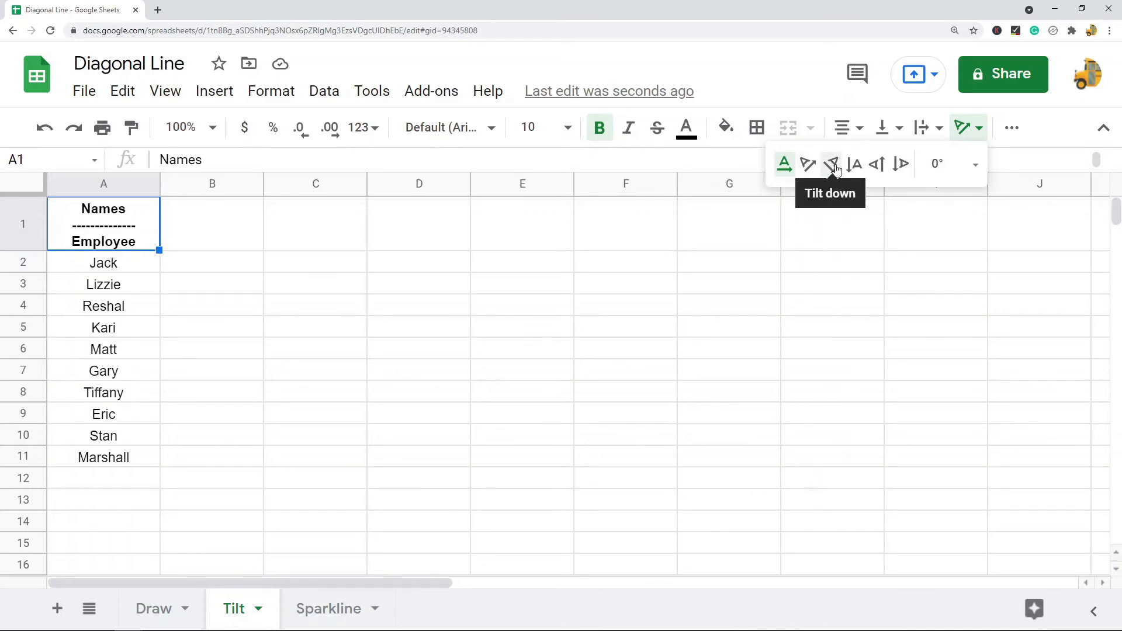
click(973, 163)
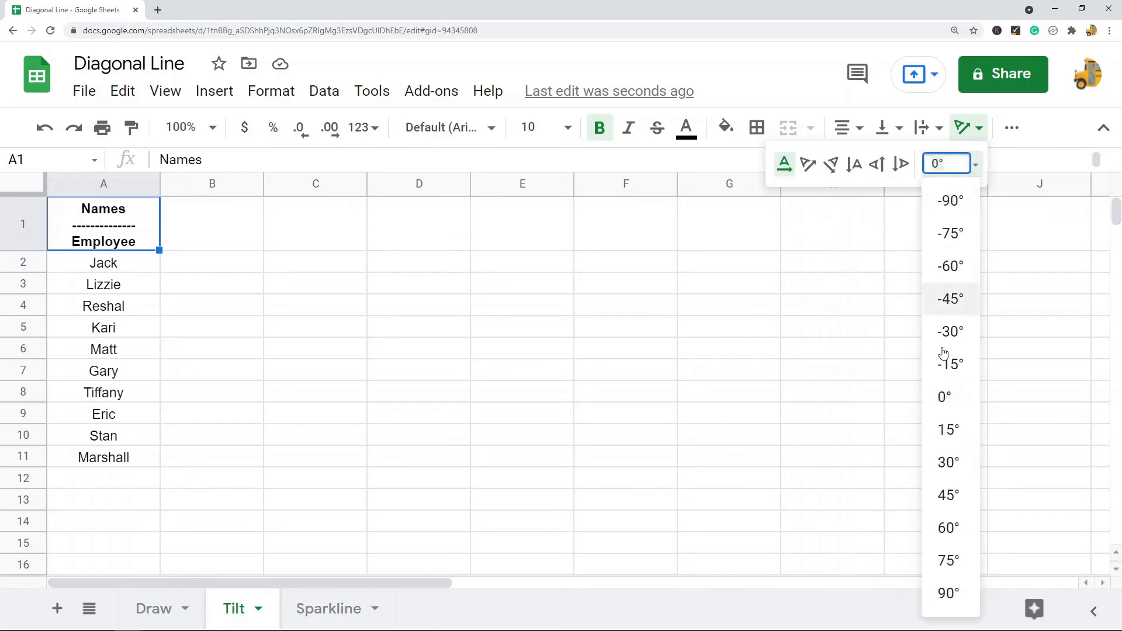
mouse_move(953, 516)
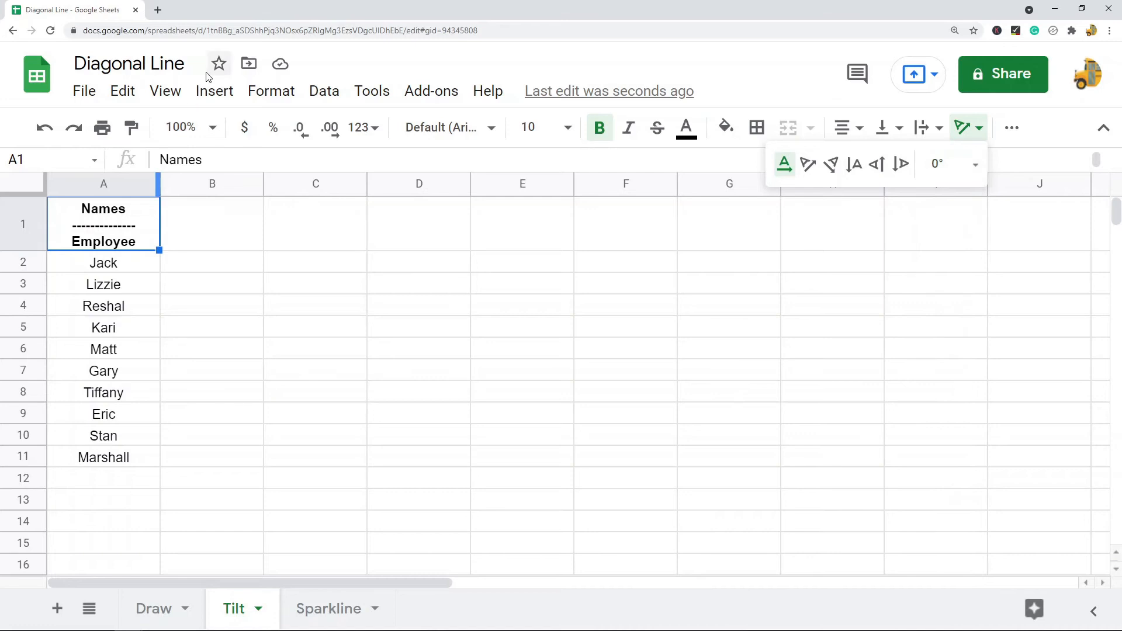
click(270, 92)
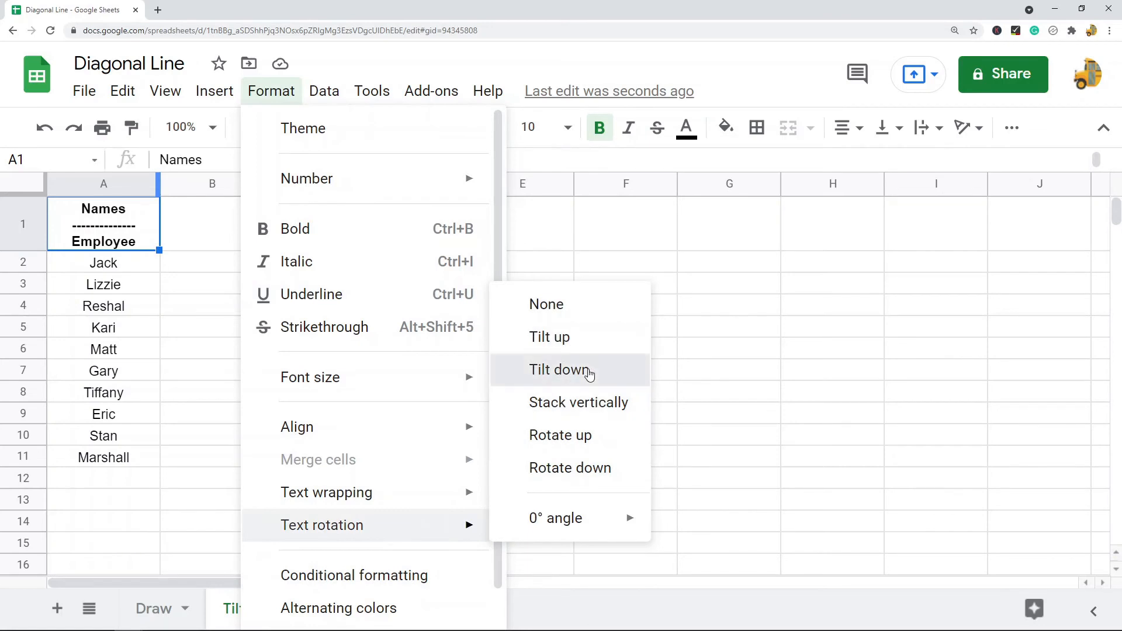
click(558, 370)
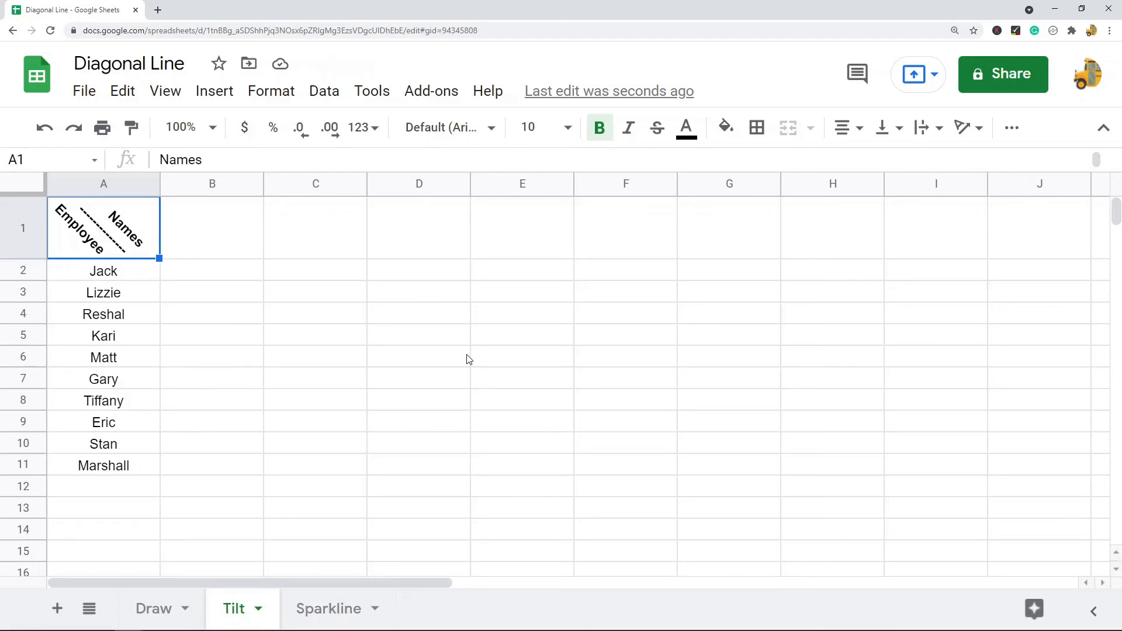
mouse_move(172, 264)
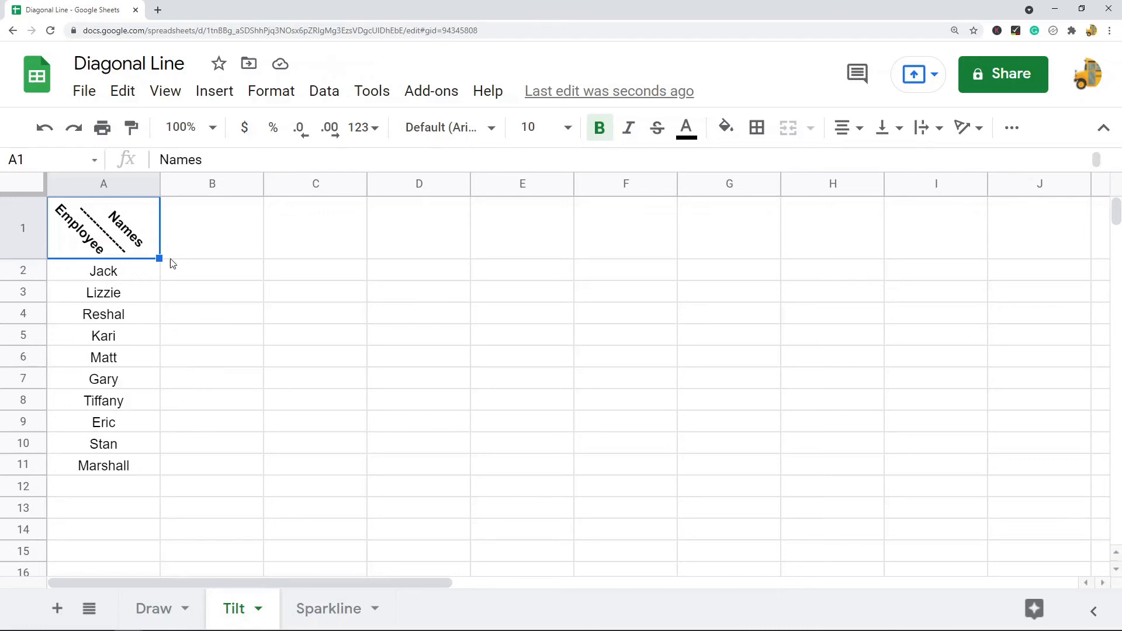
mouse_move(142, 242)
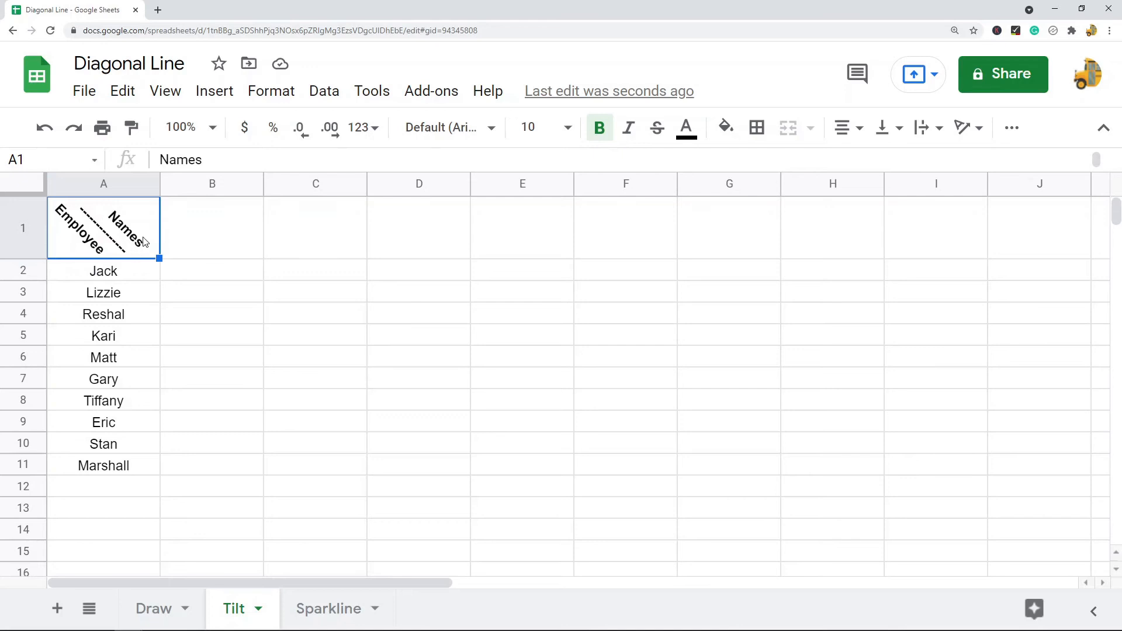
mouse_move(466, 309)
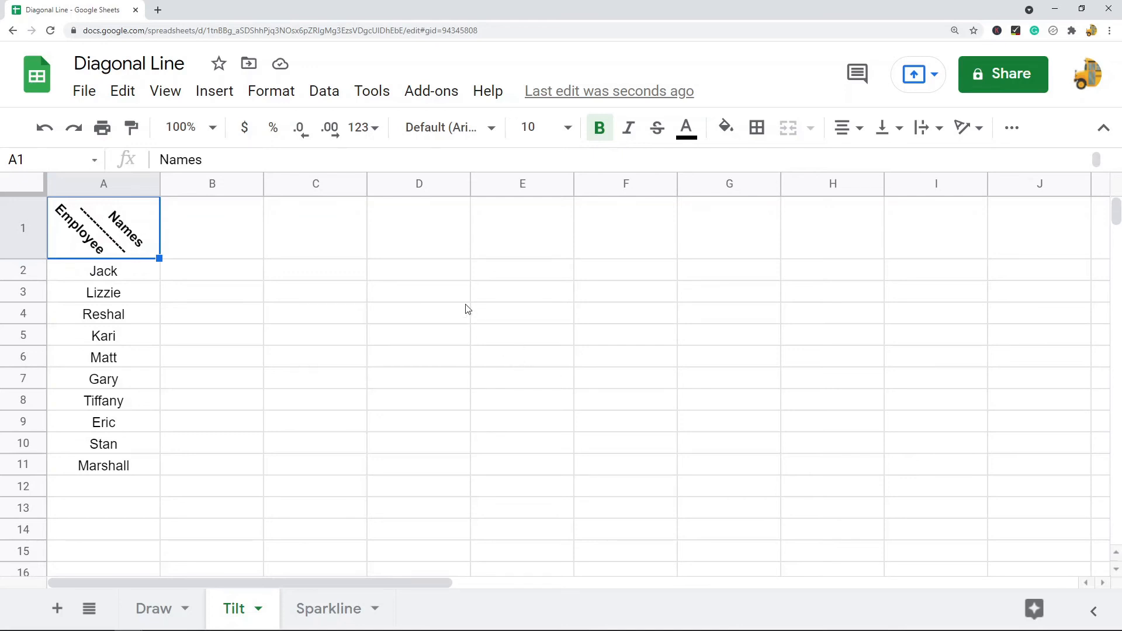
mouse_move(306, 517)
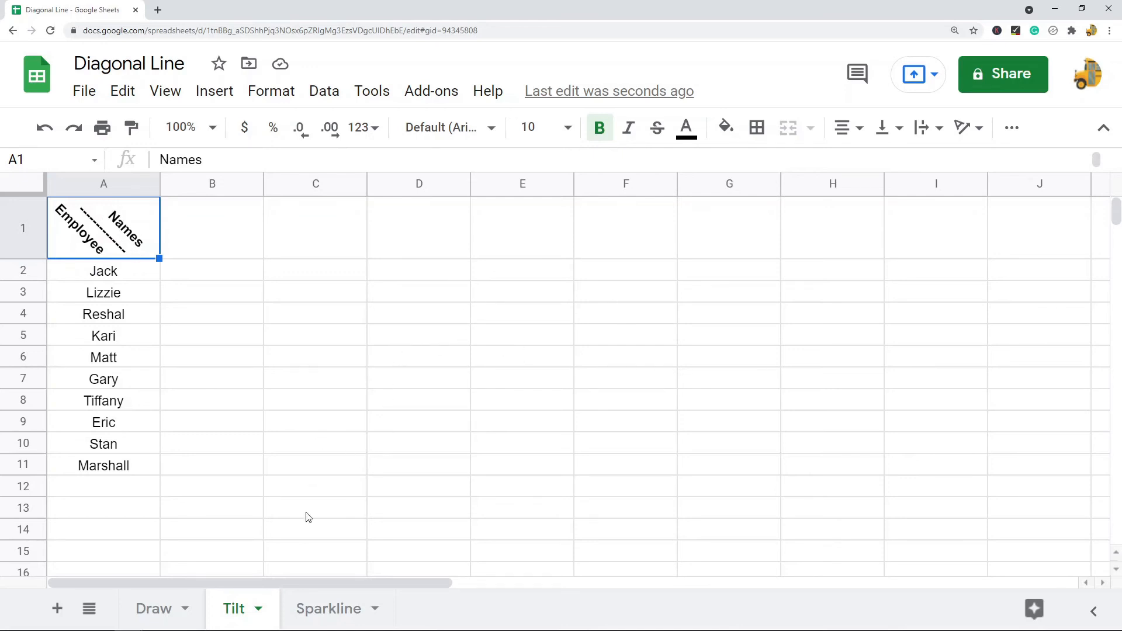
- Go to the Sparkline sheet tab
click(328, 609)
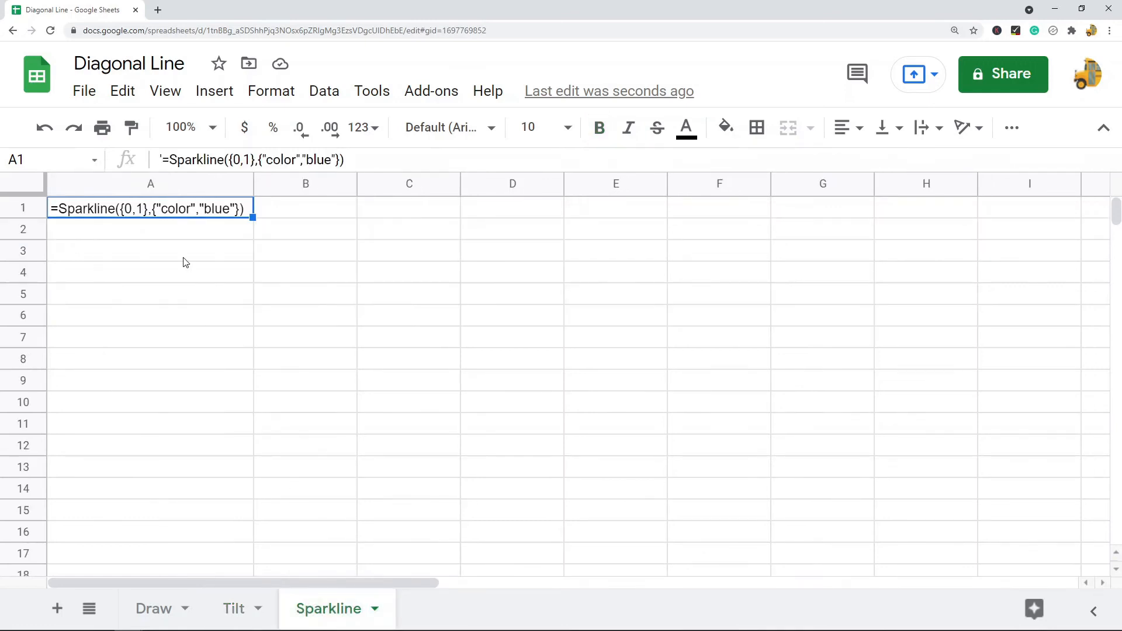
mouse_move(494, 258)
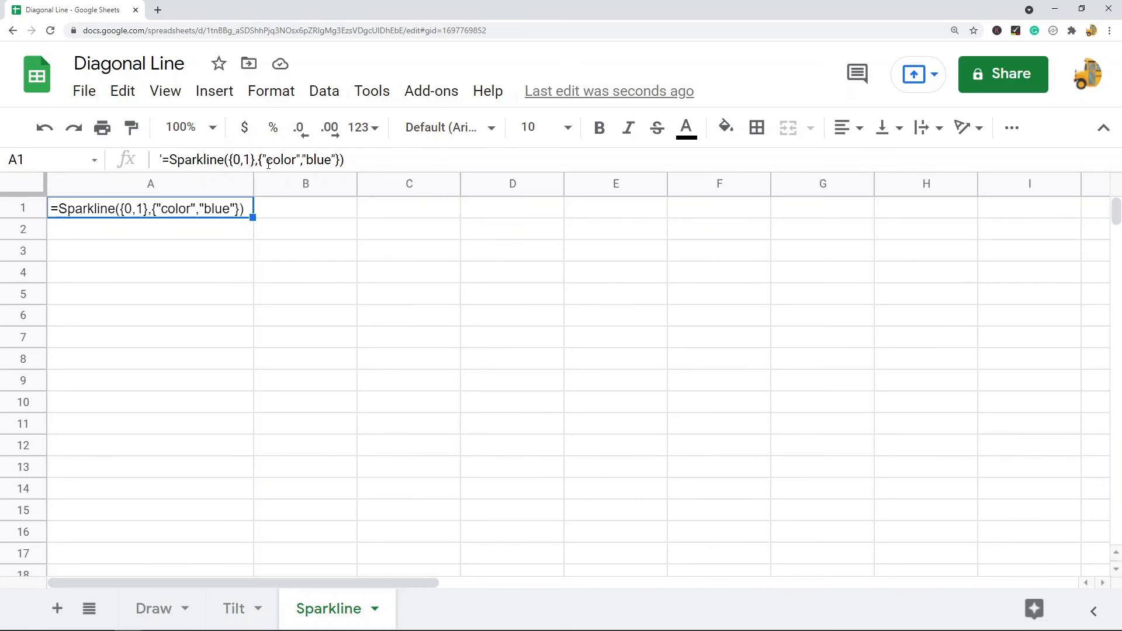
mouse_move(294, 249)
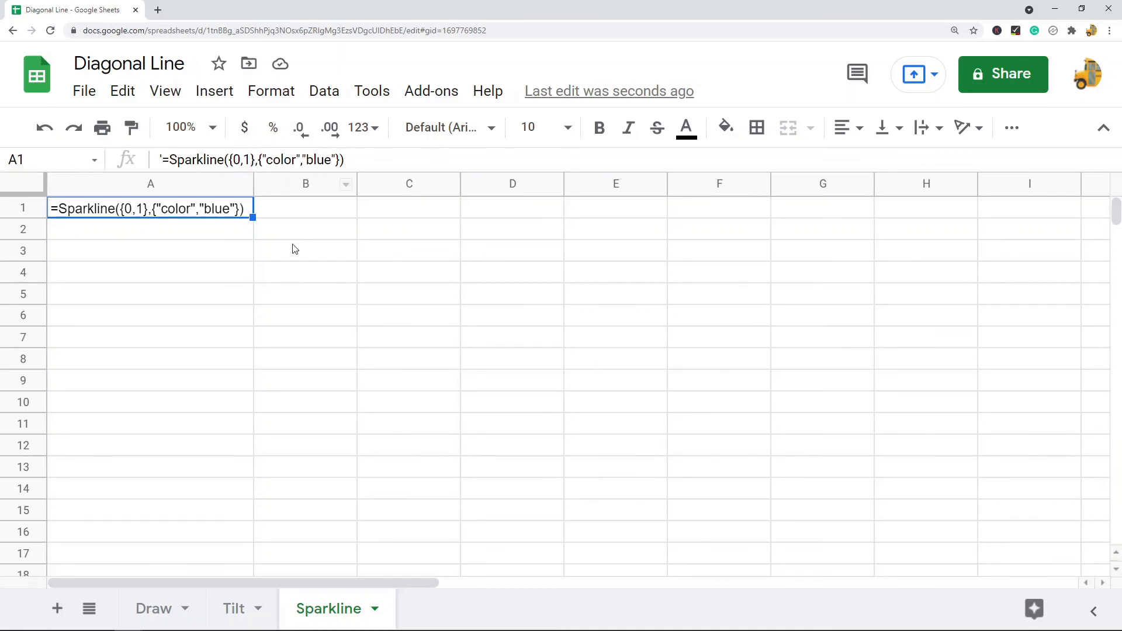
mouse_move(261, 268)
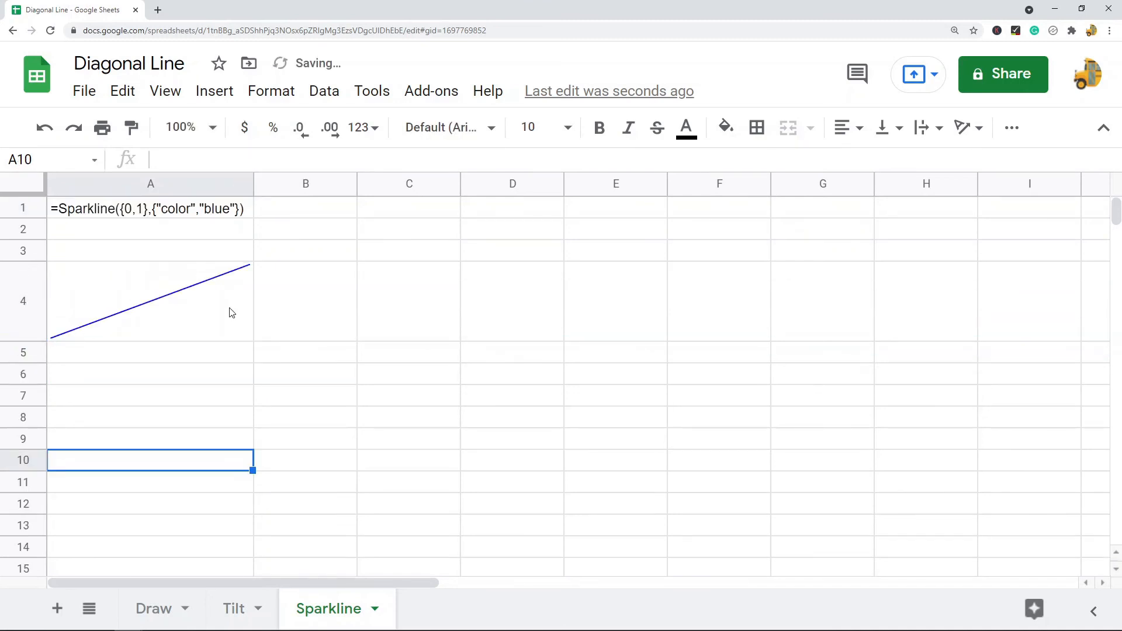
- Edit the A4 sparkline formula to use color black and data {1,0}
click(150, 300)
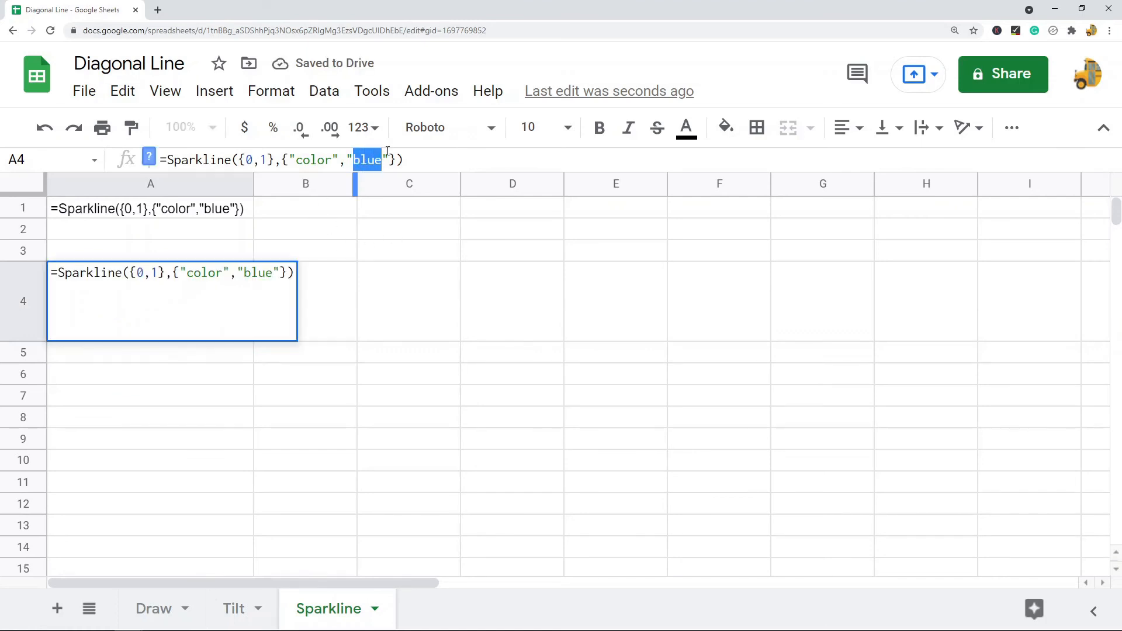
text(black)
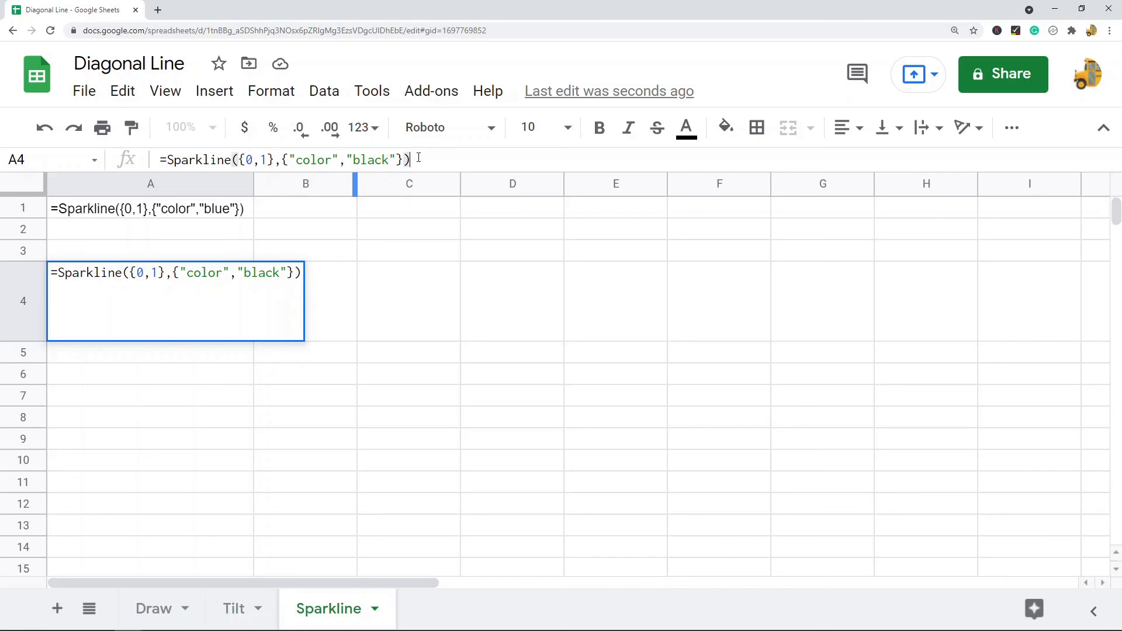
text(1)
key(Return)
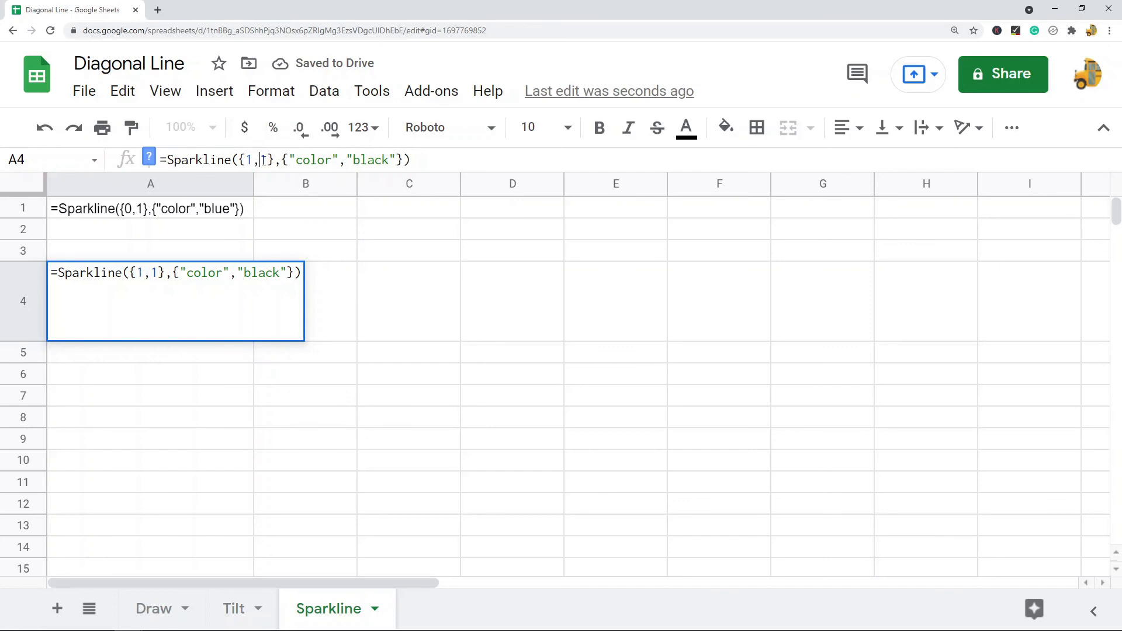
key(enter)
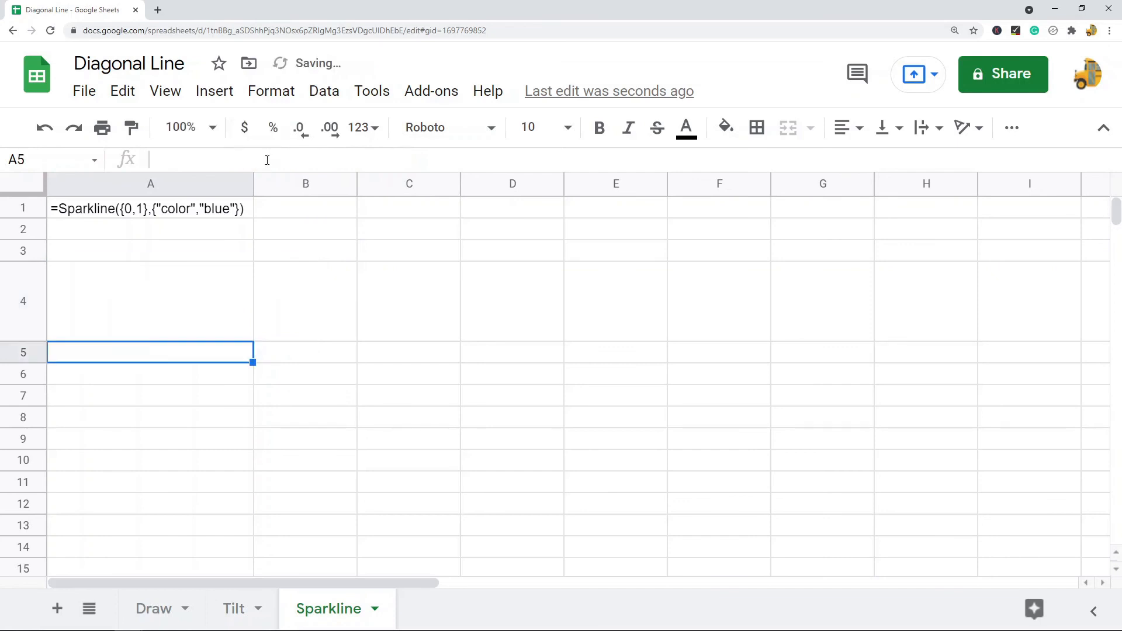
click(150, 301)
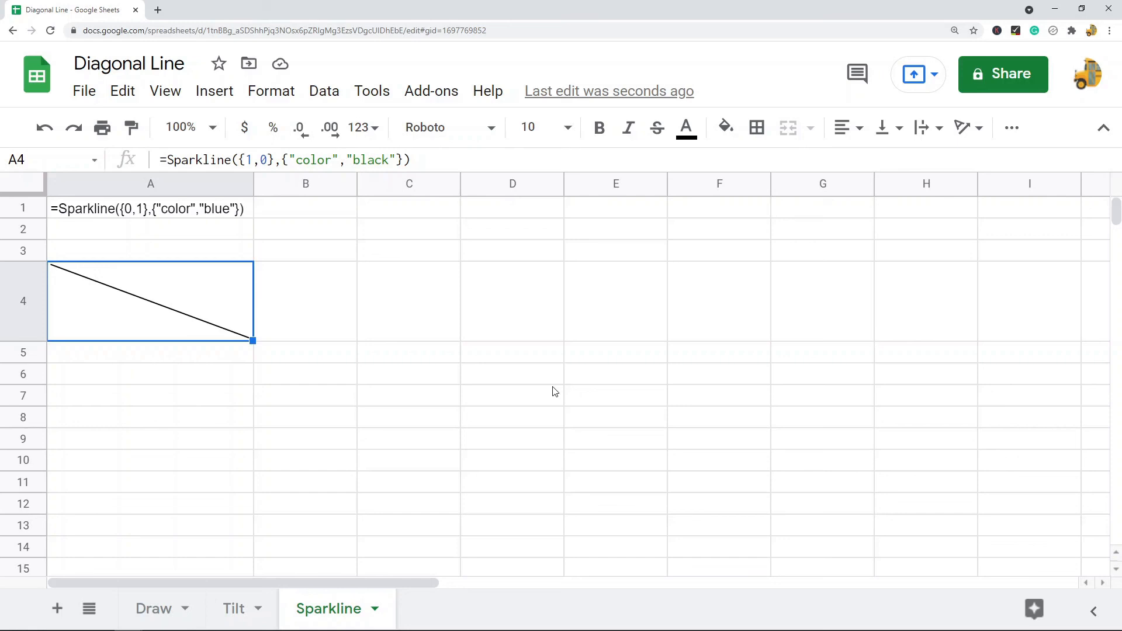
mouse_move(565, 379)
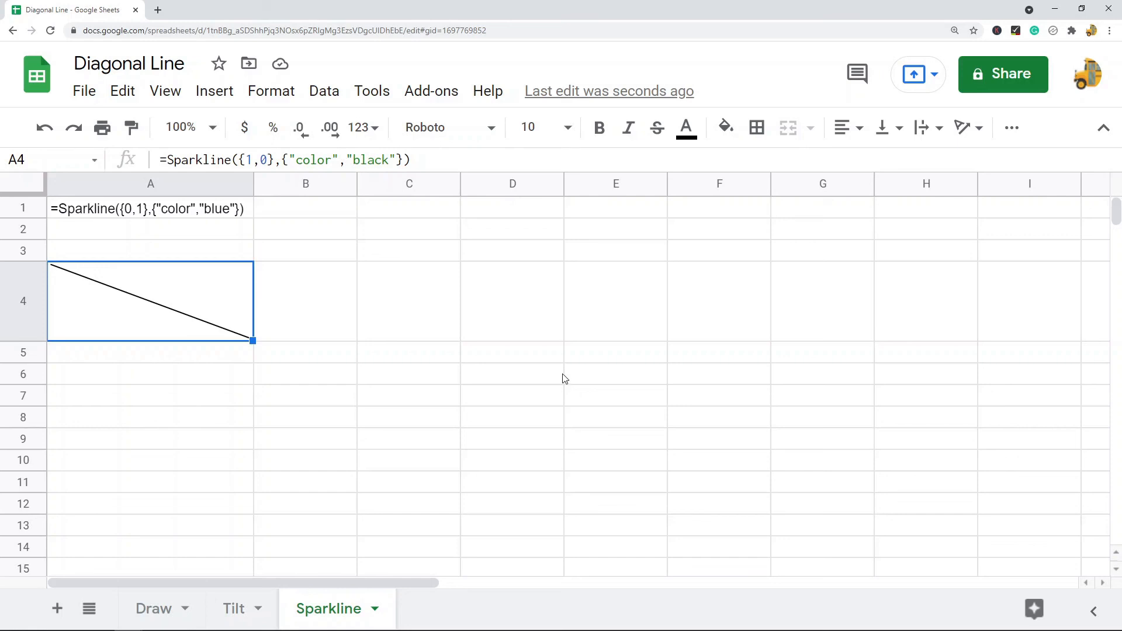